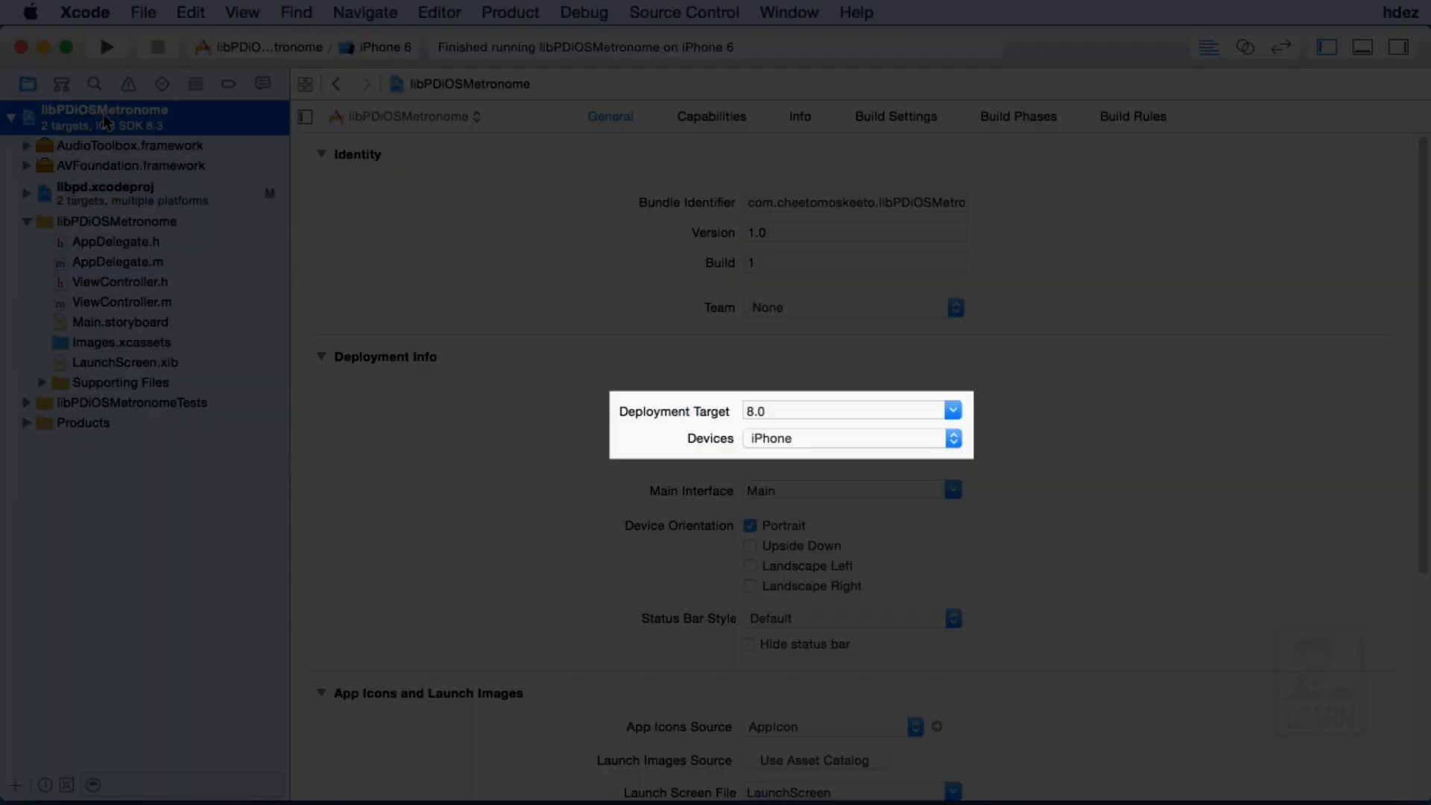
Open Main.storyboard, widen the canvas, and find the Switch in the Object Library.
click(119, 322)
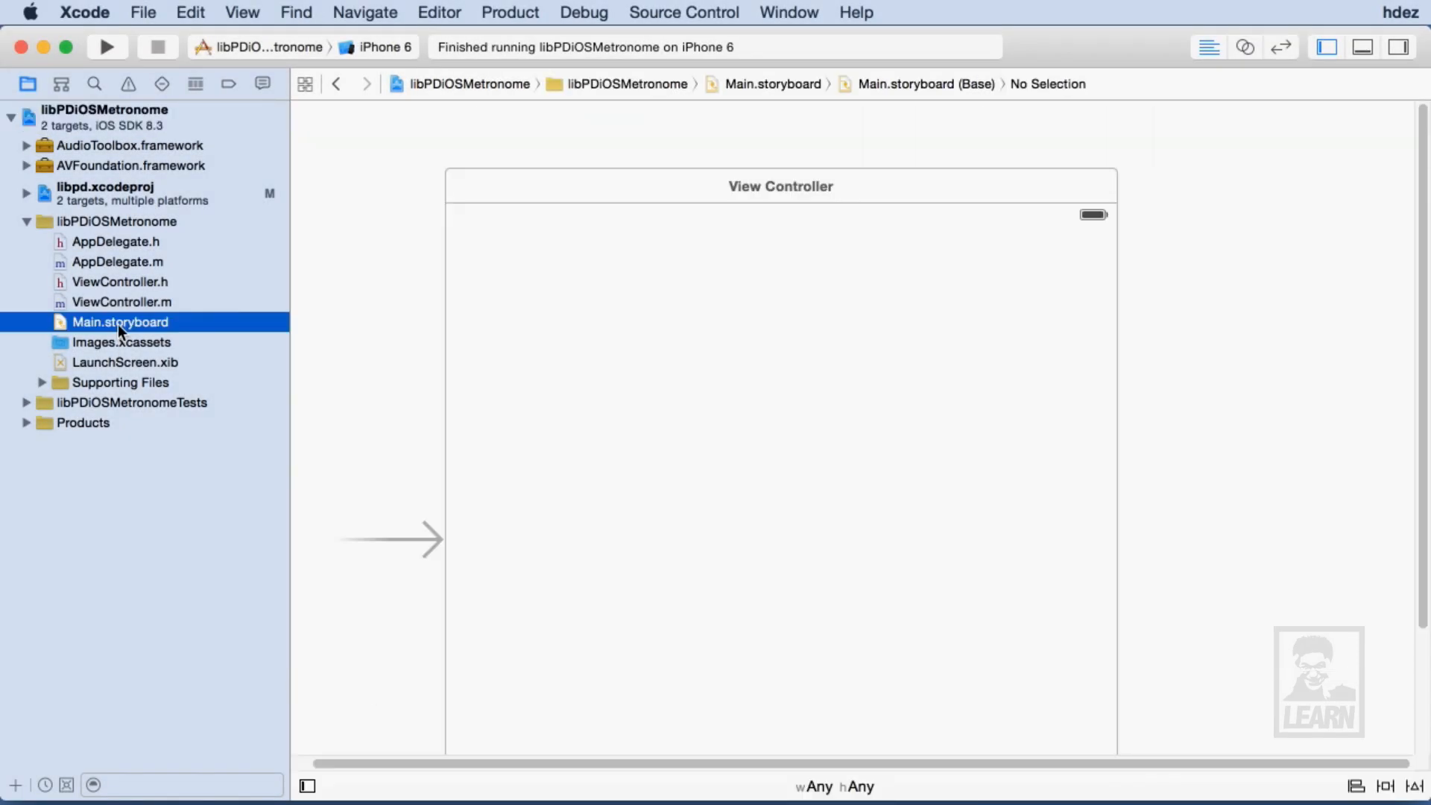
click(1397, 46)
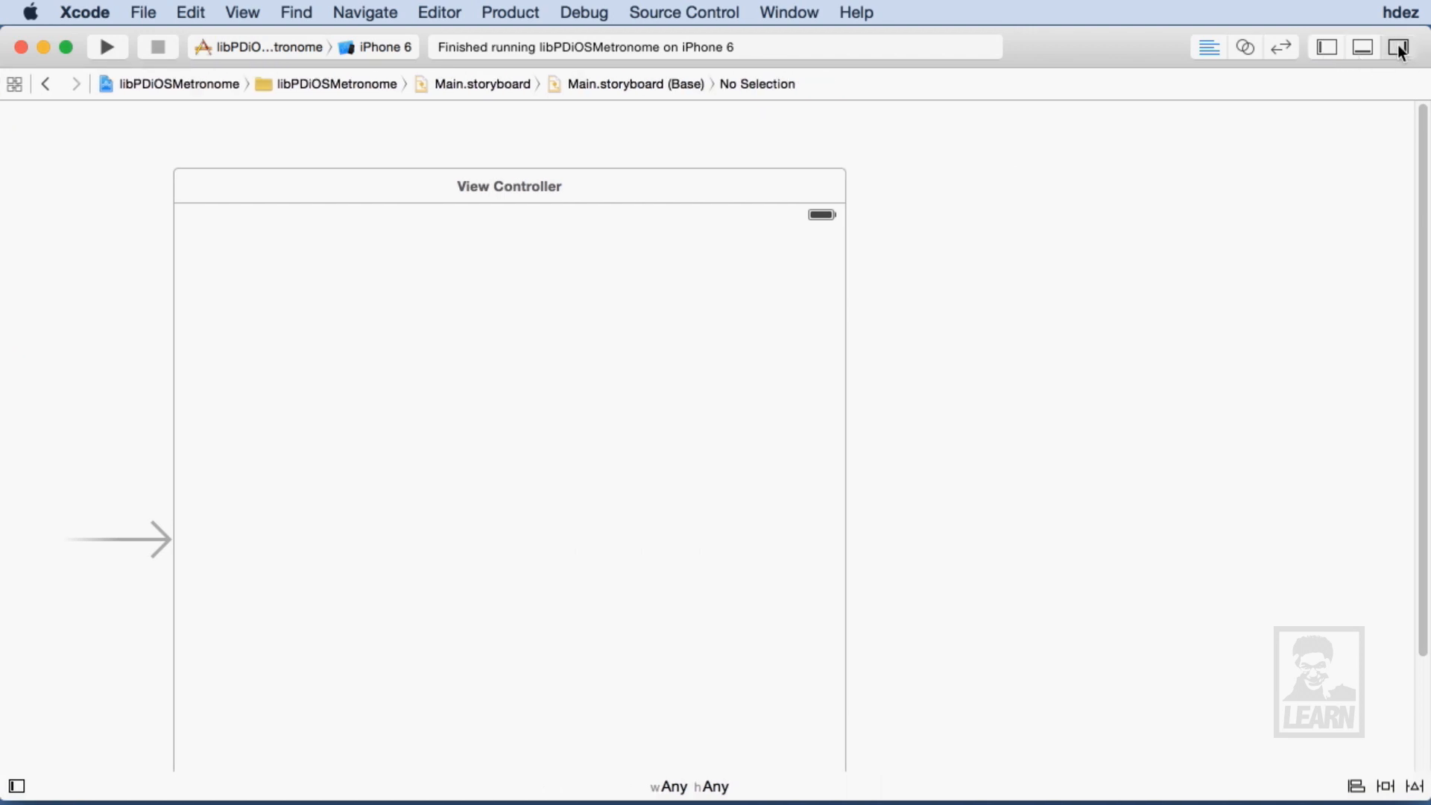
click(1398, 46)
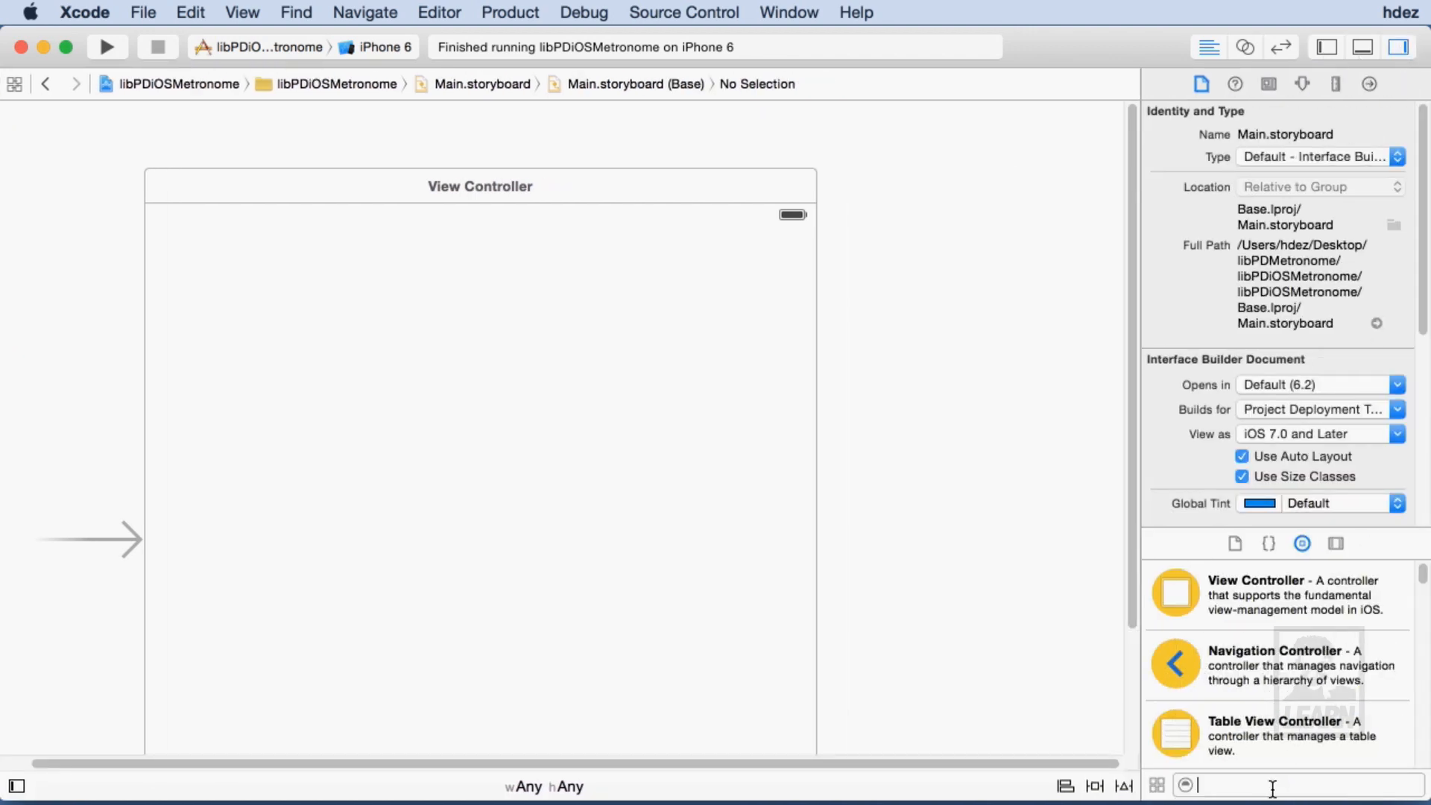
text(switch)
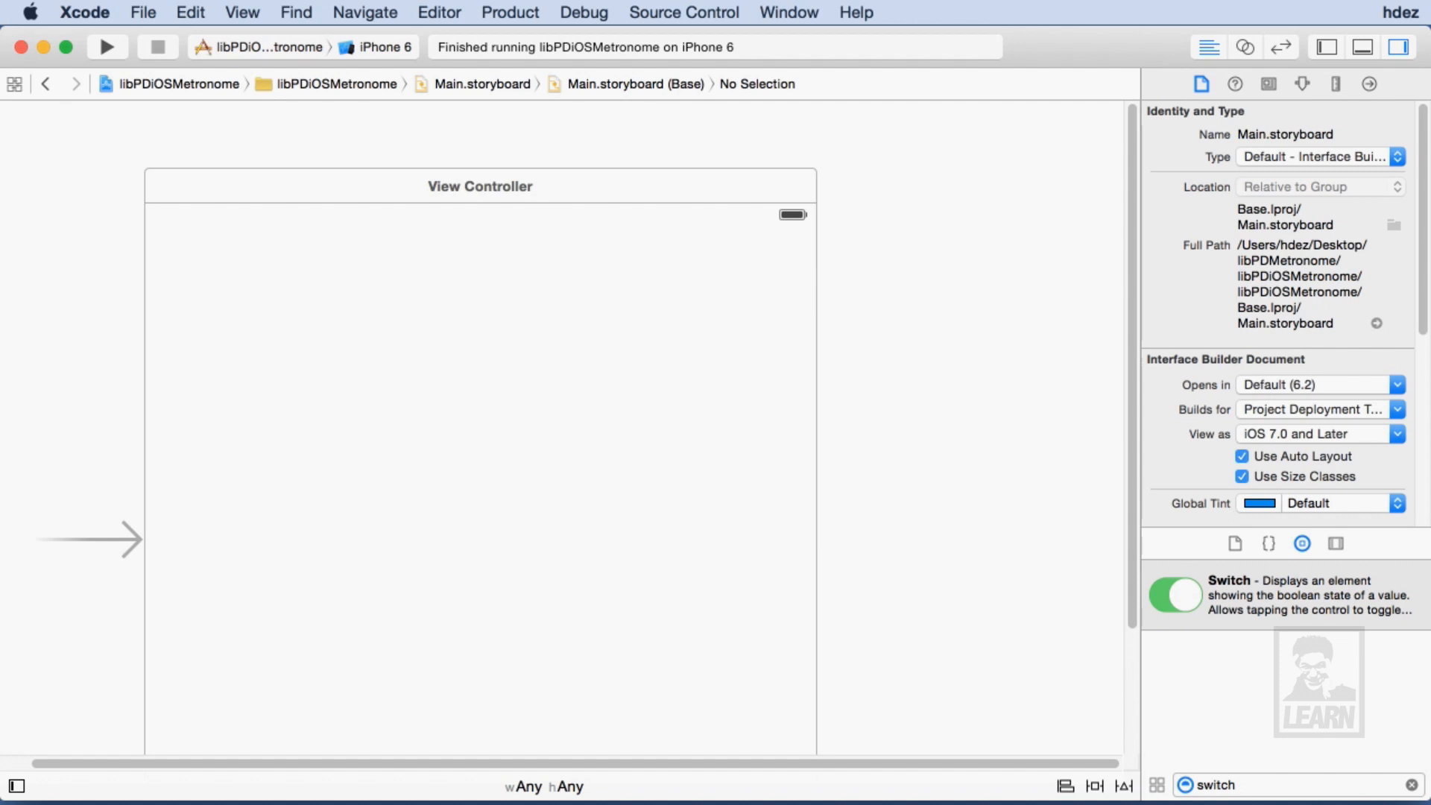
scroll(down, 3)
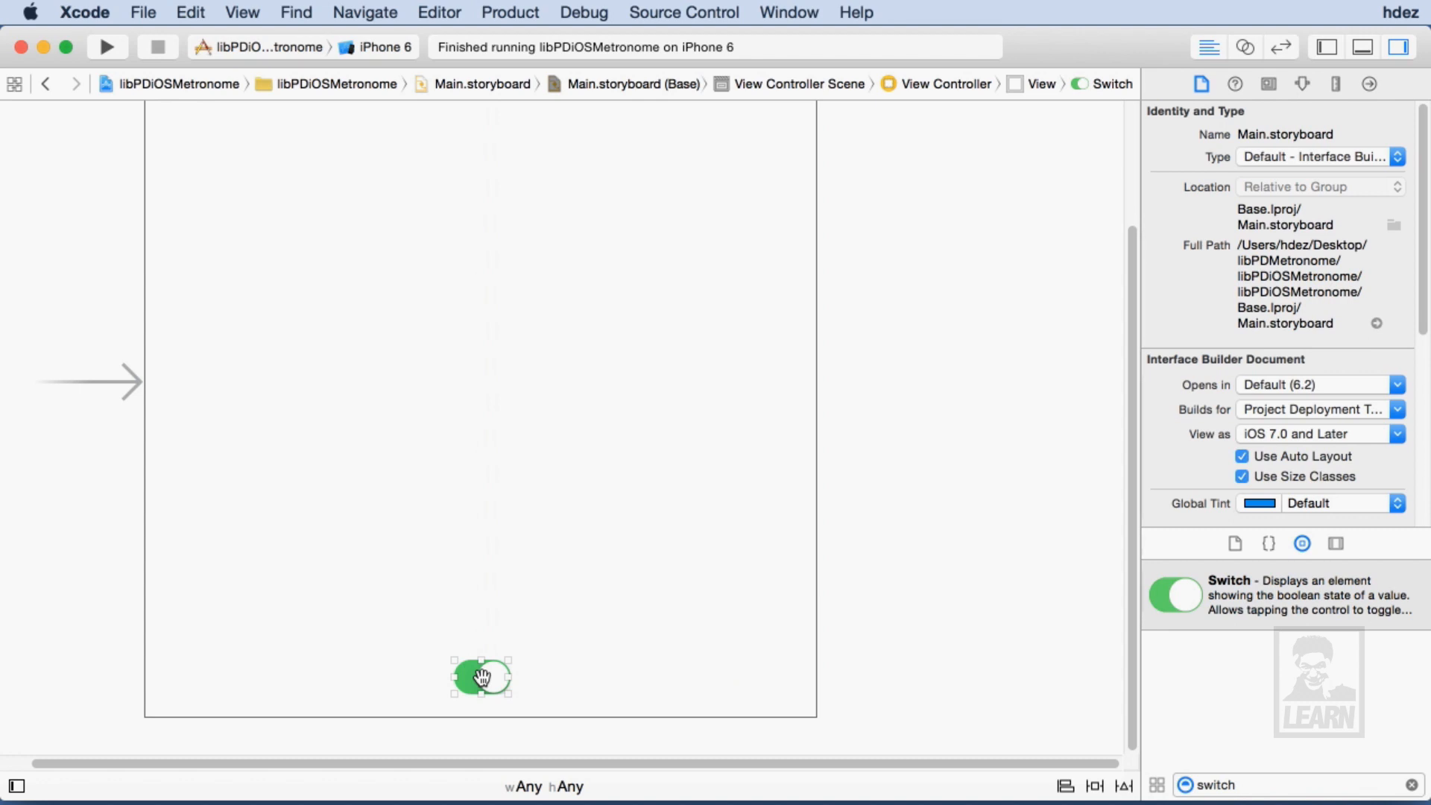
Constrain the switch centred horizontally and pinned to the bottom, with State set to Off.
right_click(481, 676)
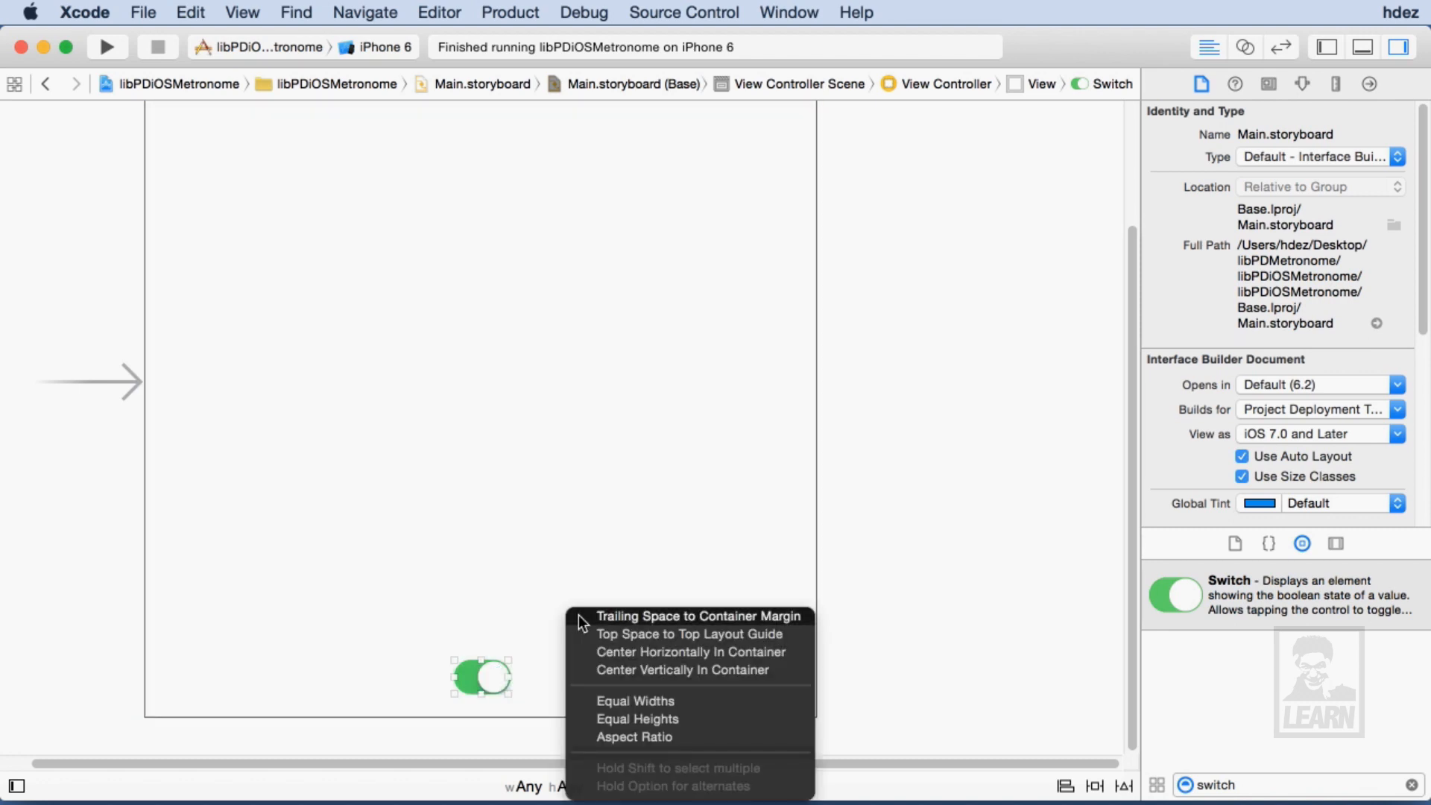
mouse_move(583, 657)
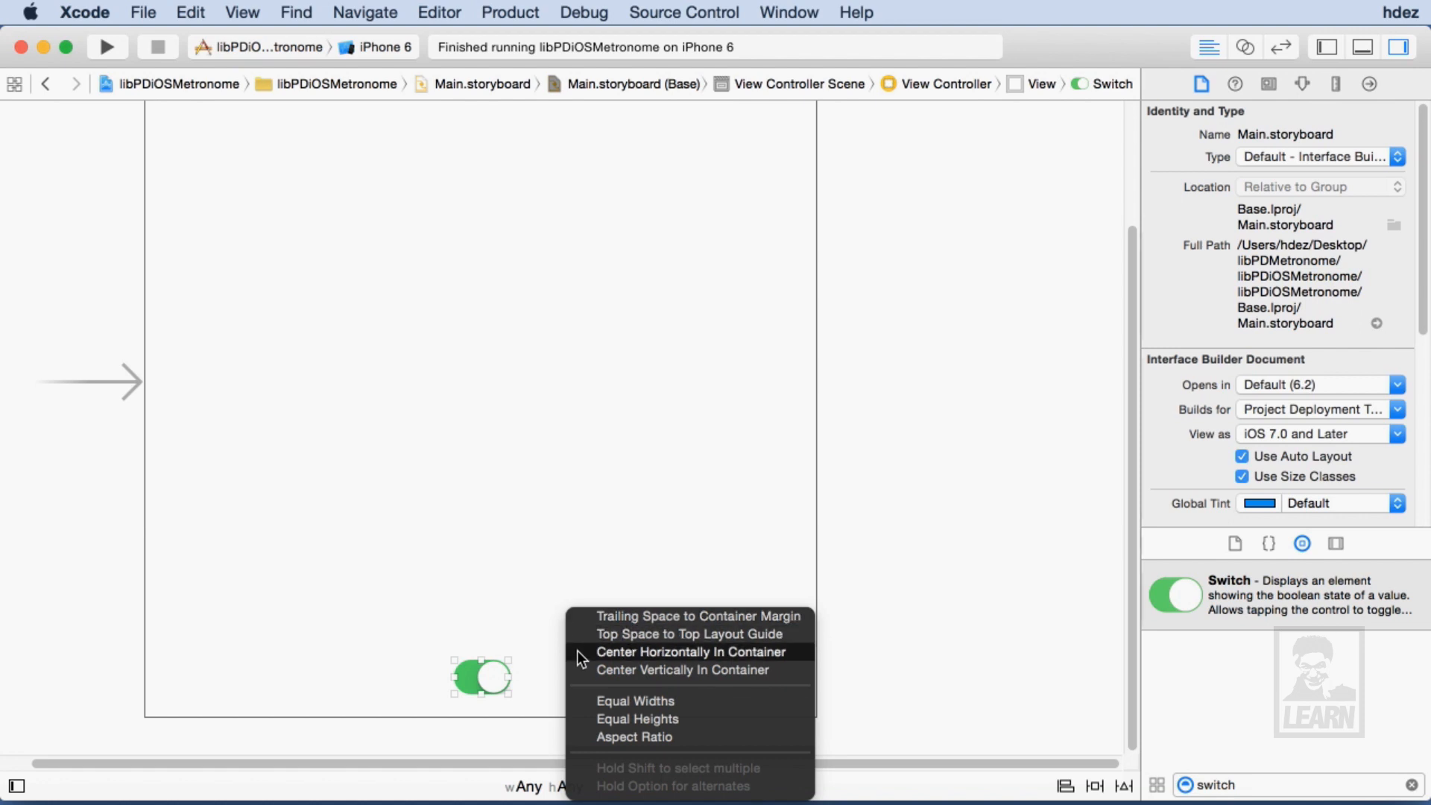
click(690, 651)
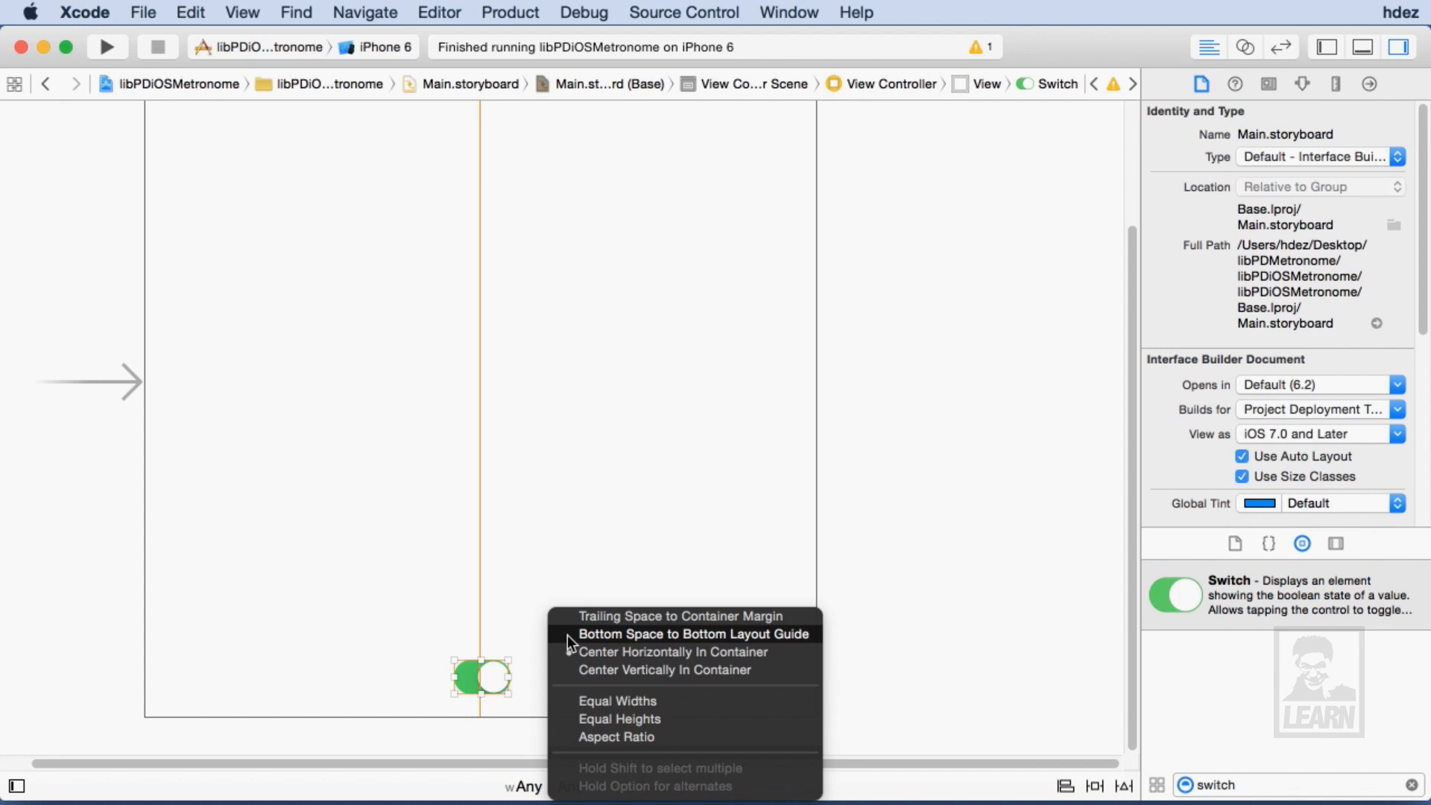
click(692, 634)
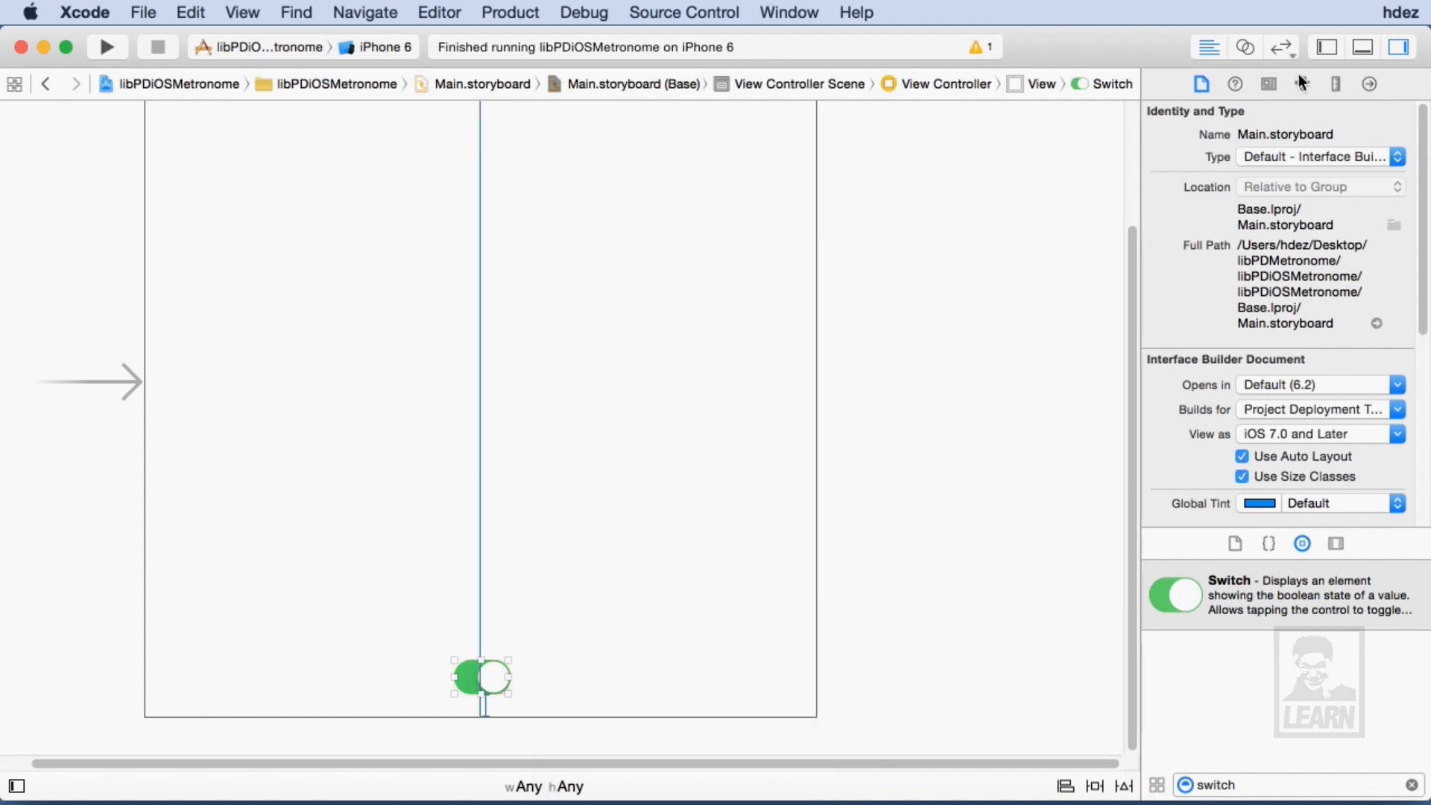
click(1301, 83)
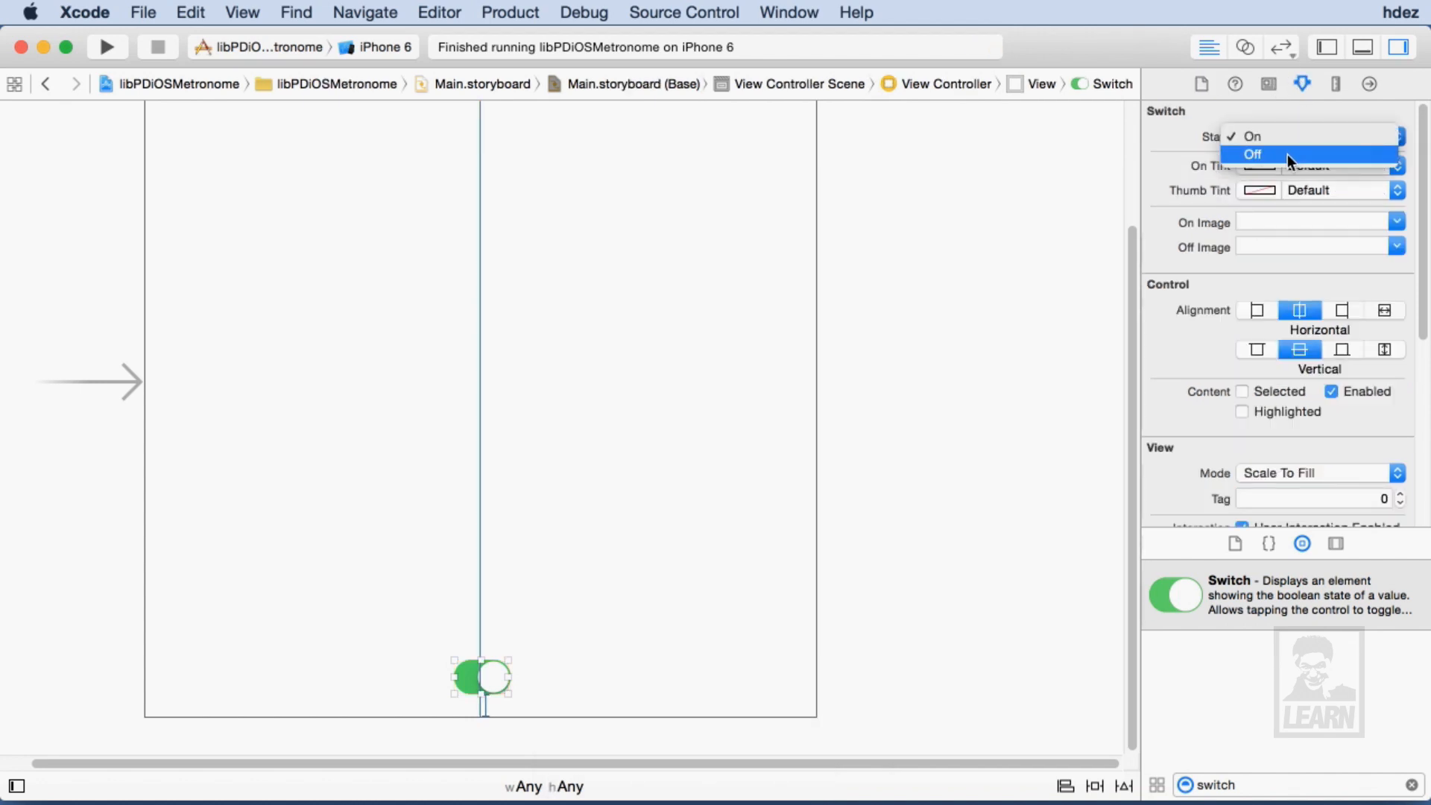
click(1252, 154)
text(label)
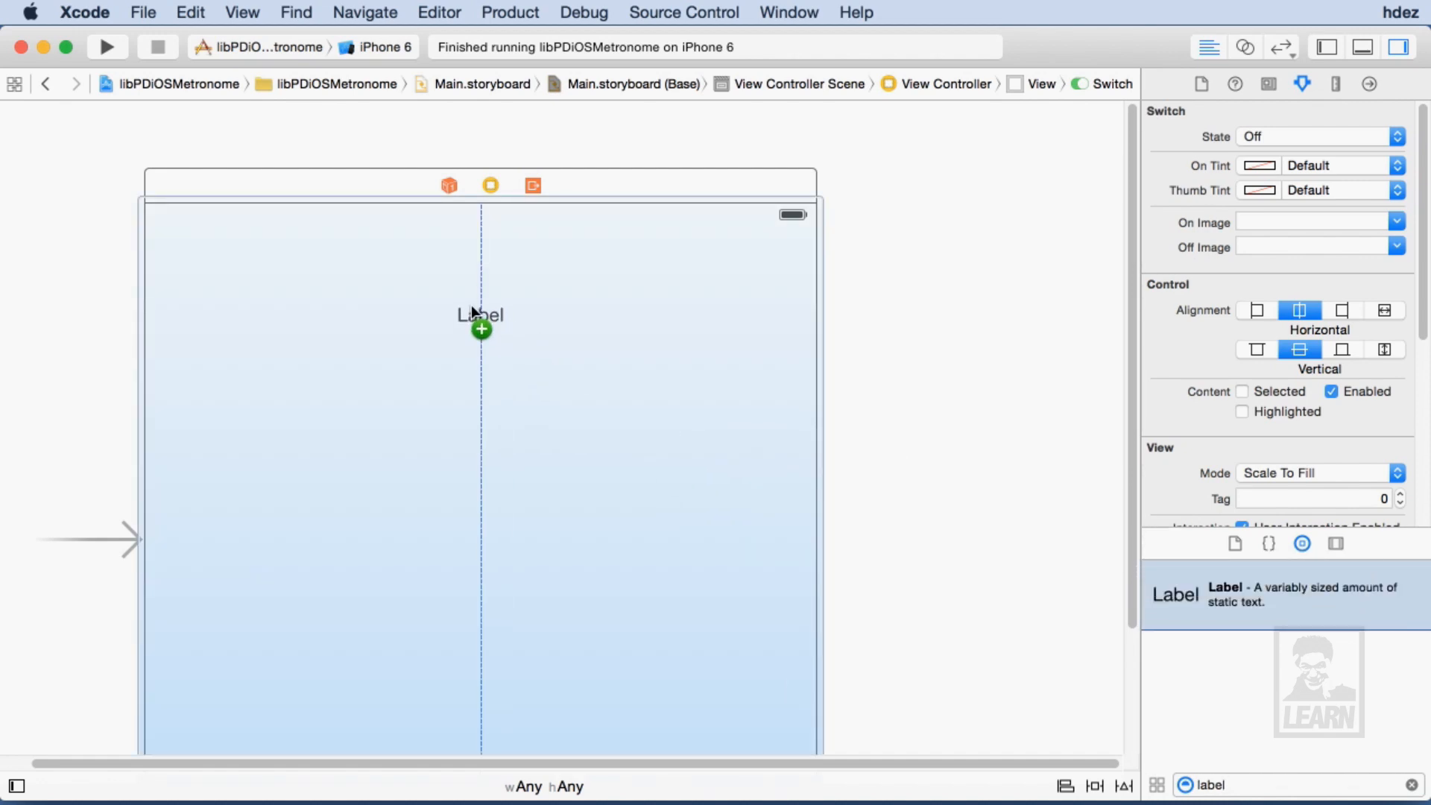
Make the label read 220 in centred Helvetica Neue Condensed Black at size 120.
click(482, 315)
text(220)
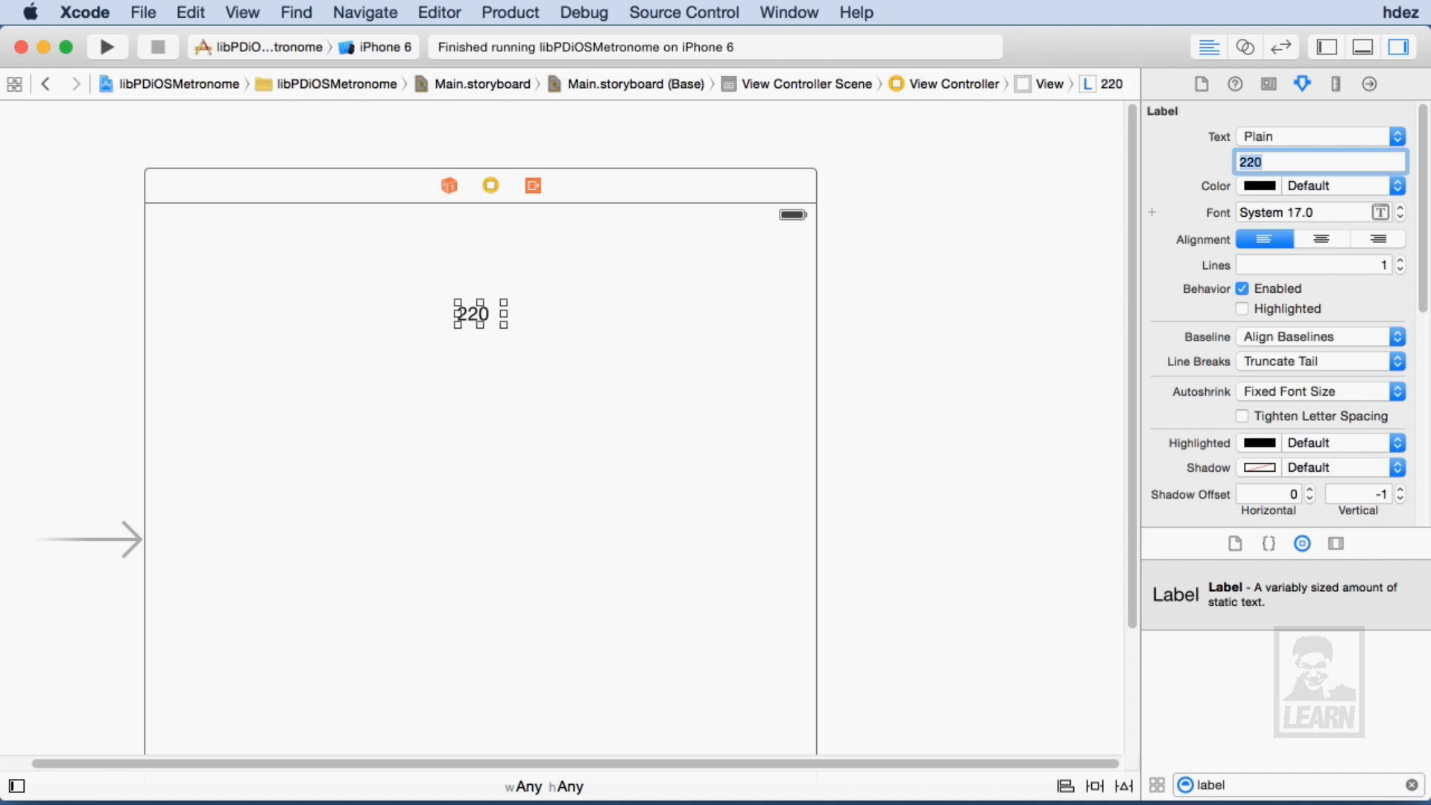
mouse_move(1331, 243)
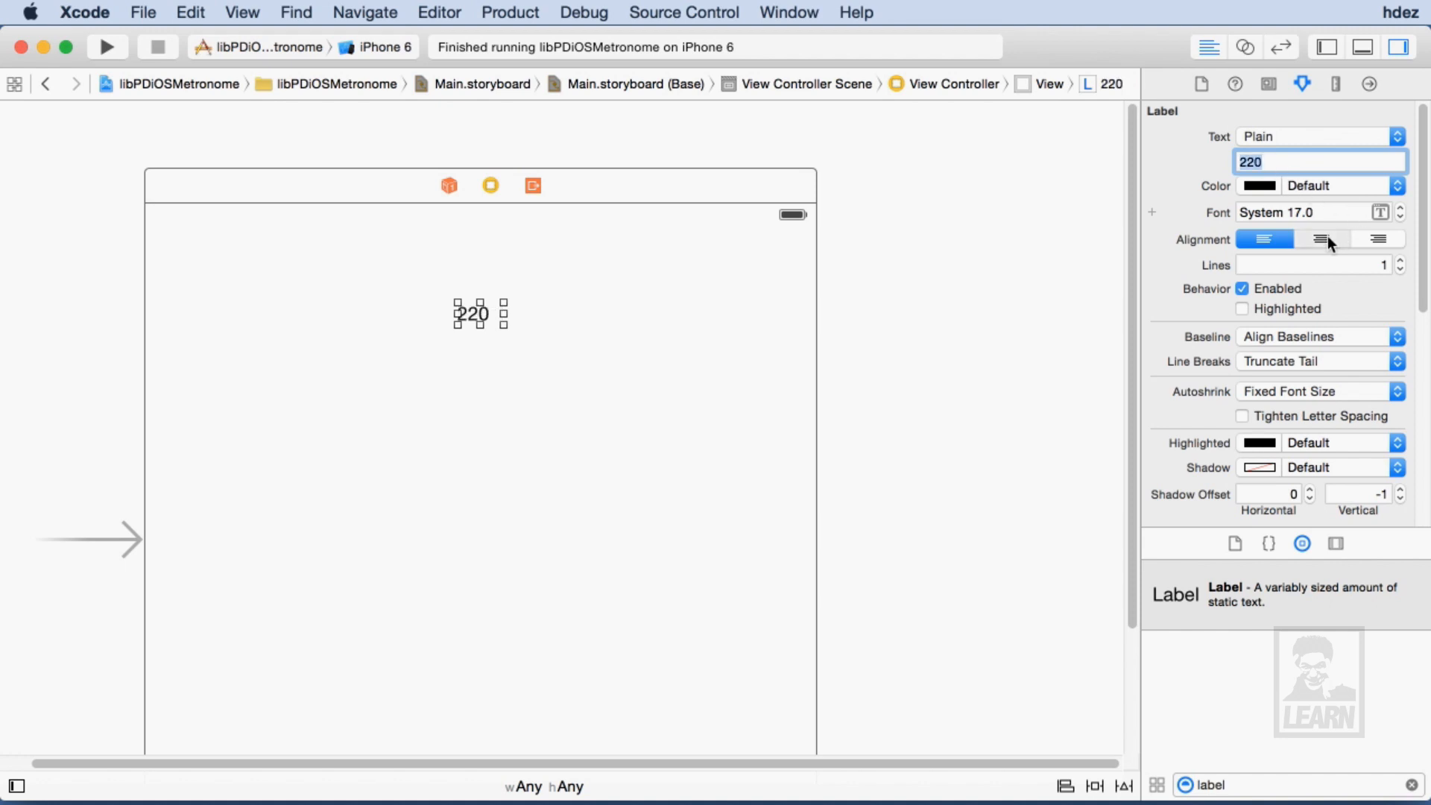
click(1381, 212)
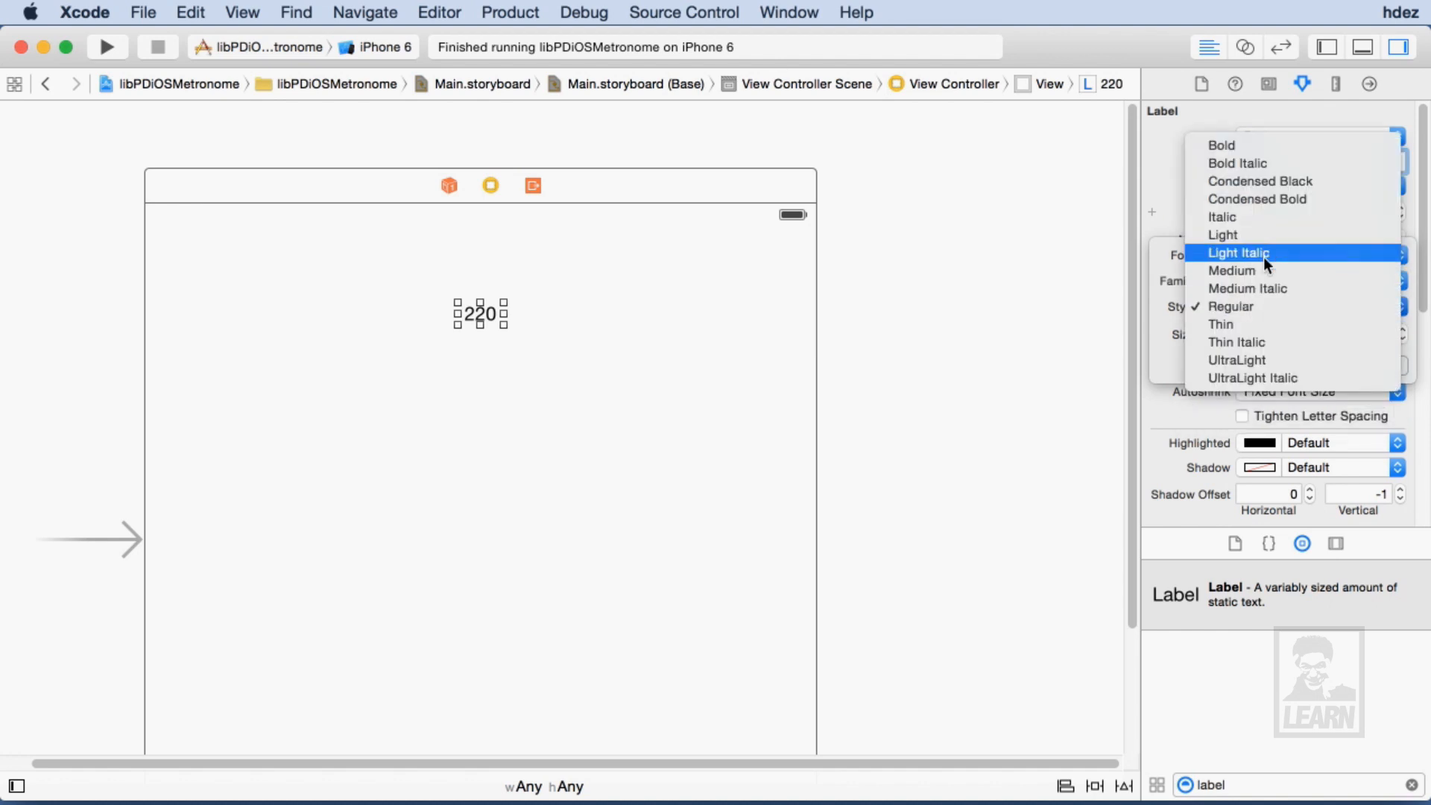
click(1260, 180)
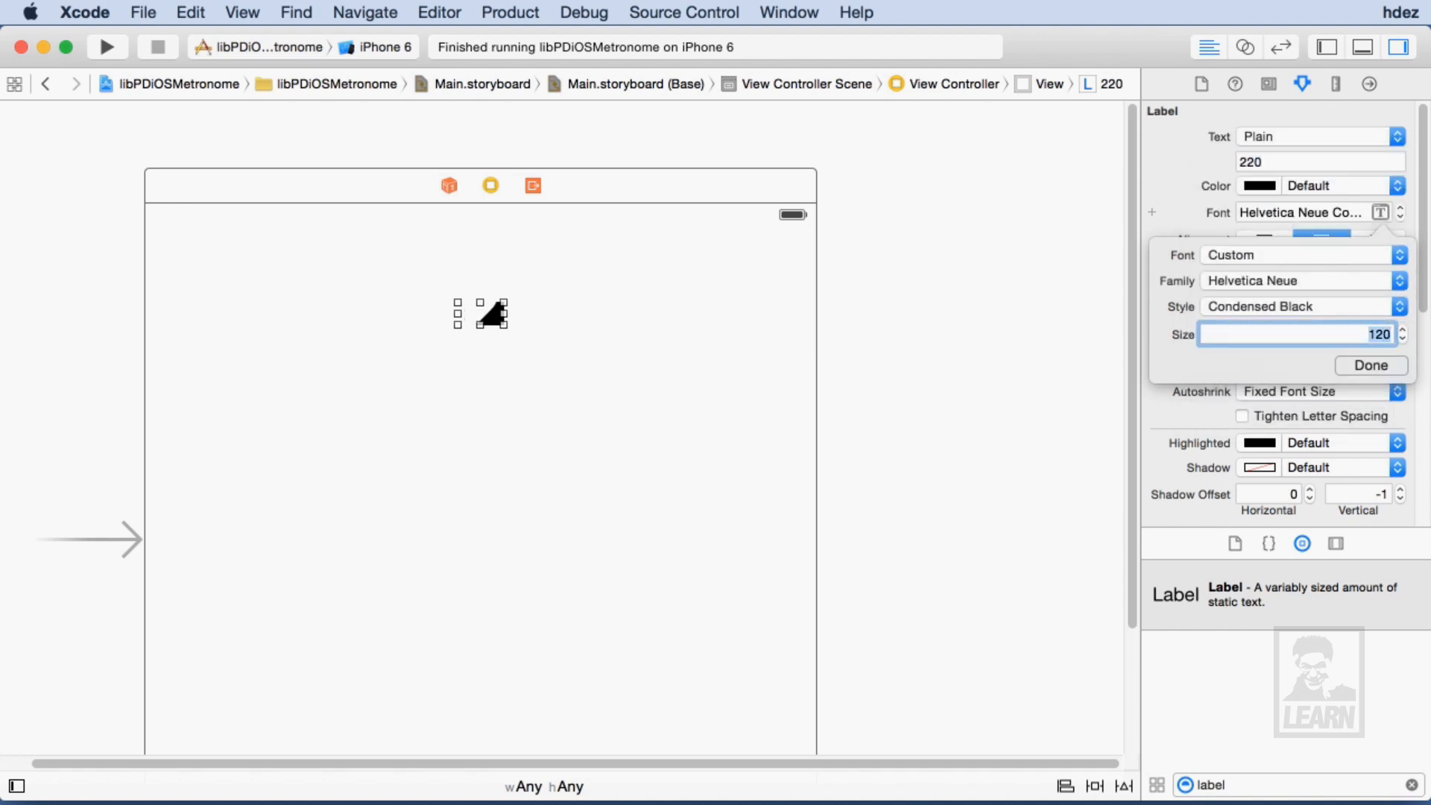
click(365, 456)
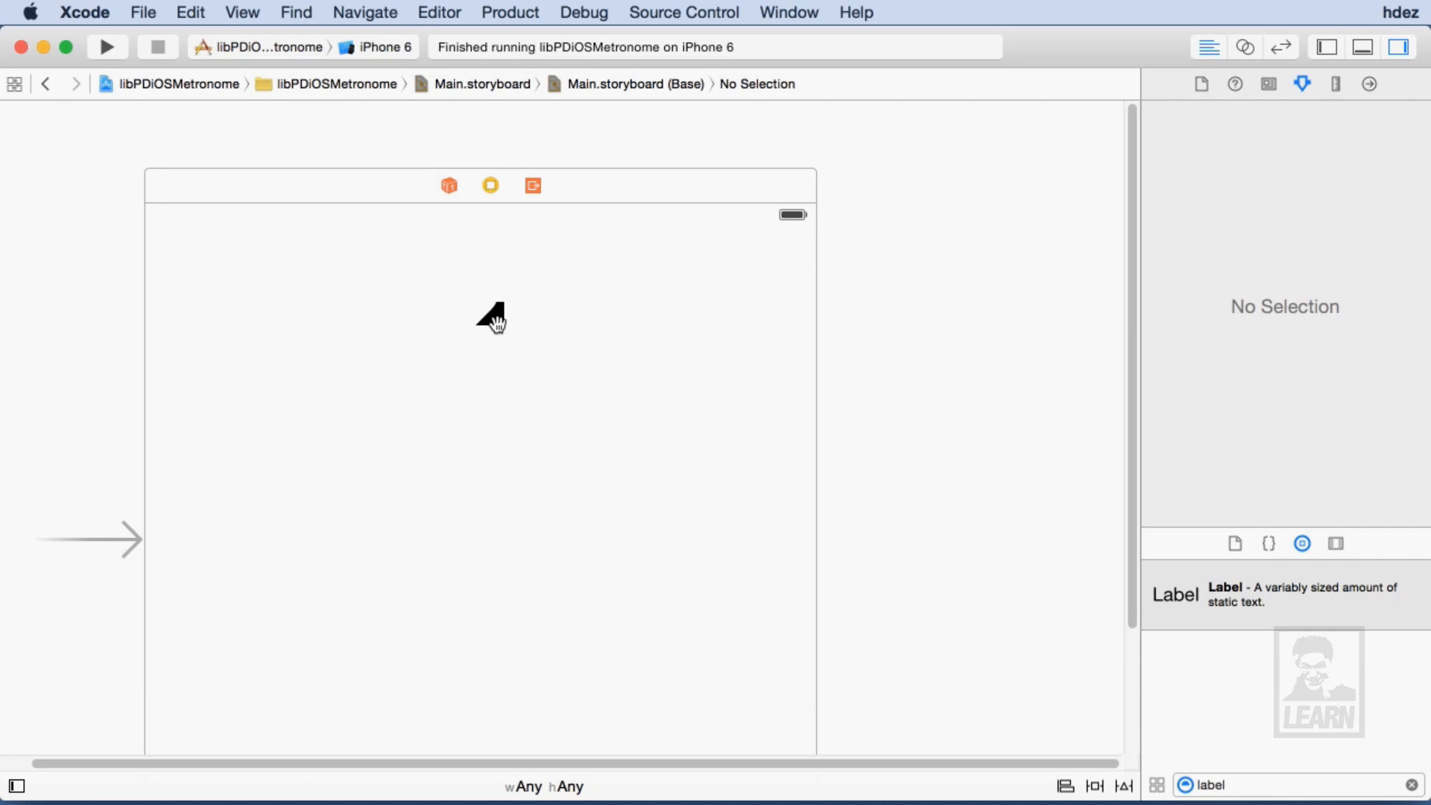
Size the 220 label to fit and constrain it centred horizontally, pinned to the top.
click(438, 11)
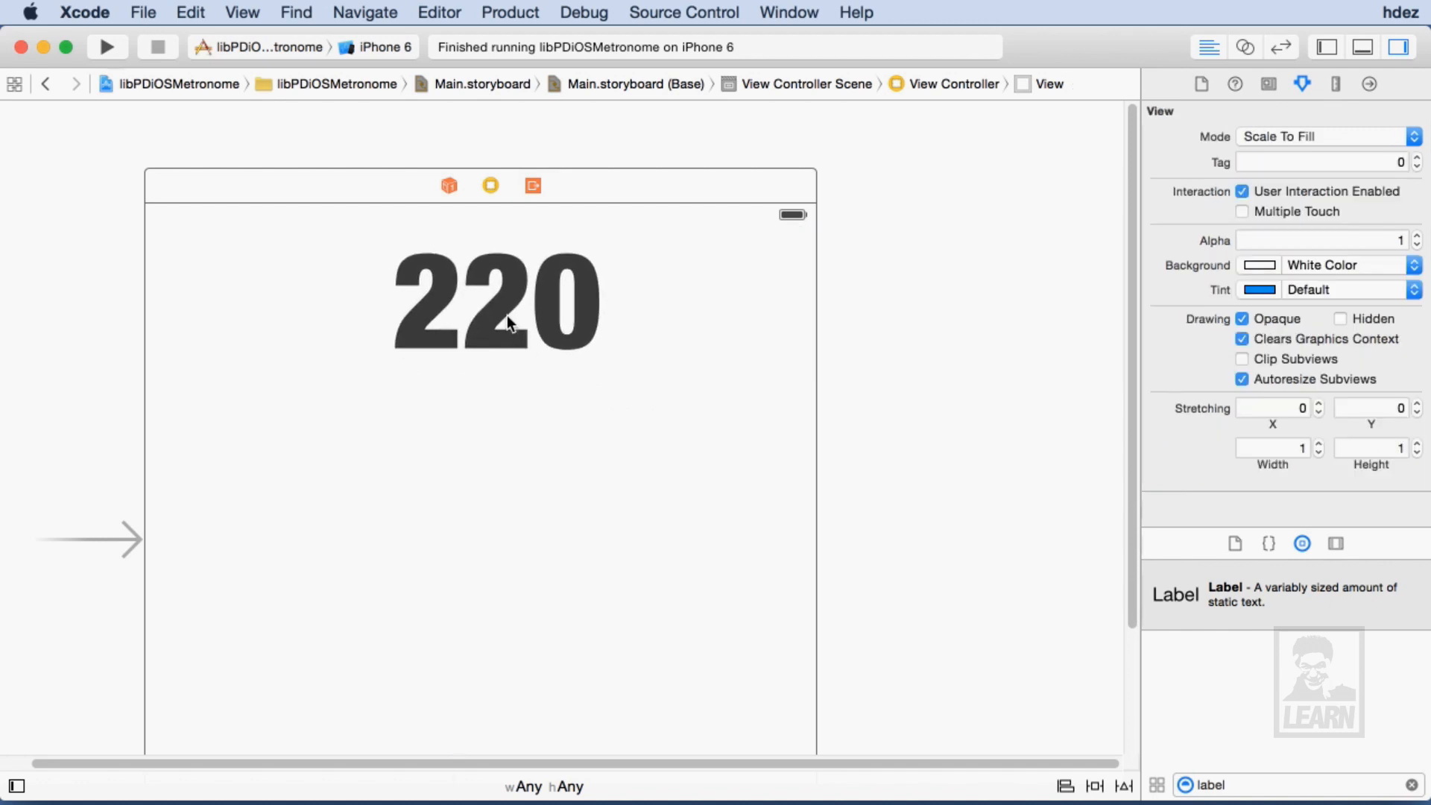
click(478, 305)
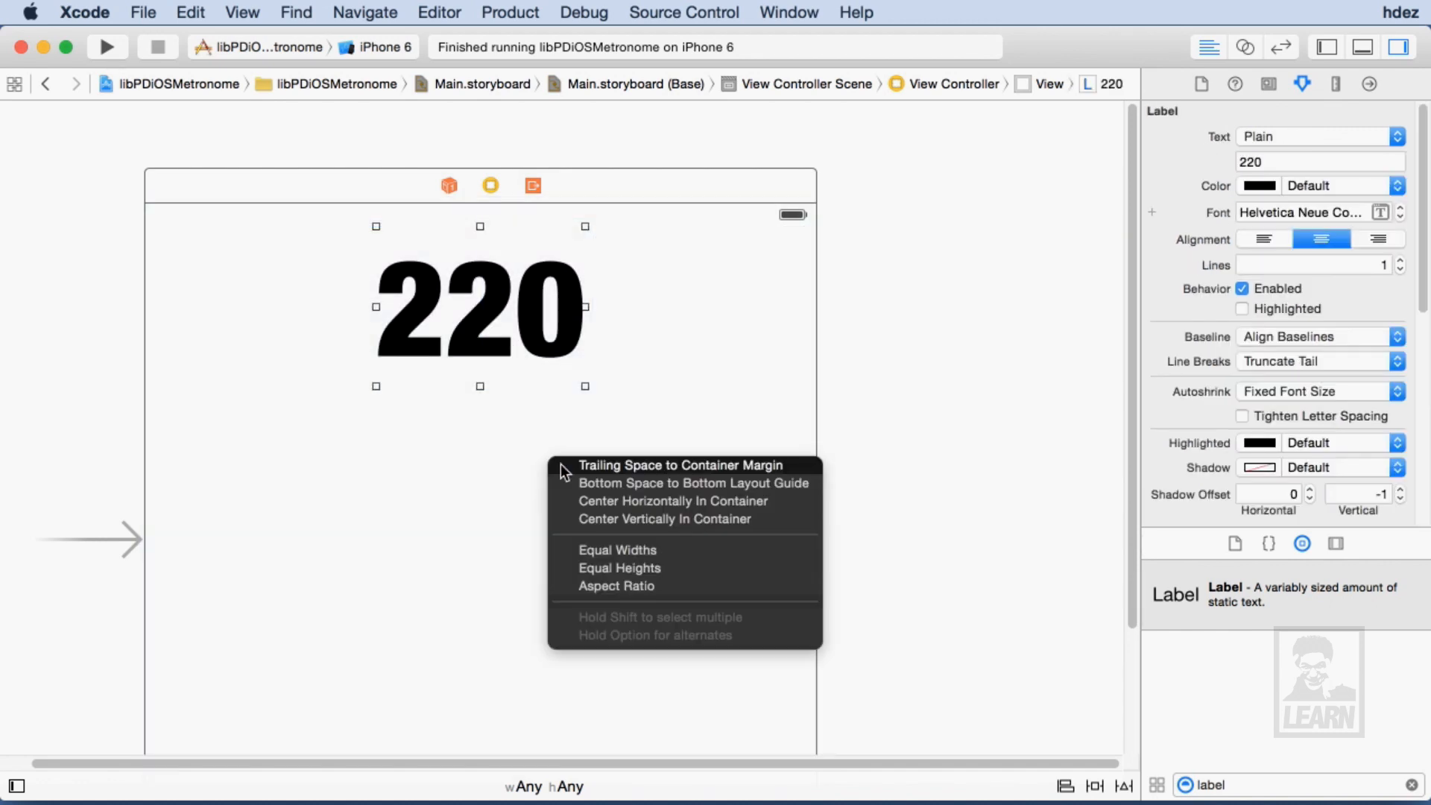
click(672, 500)
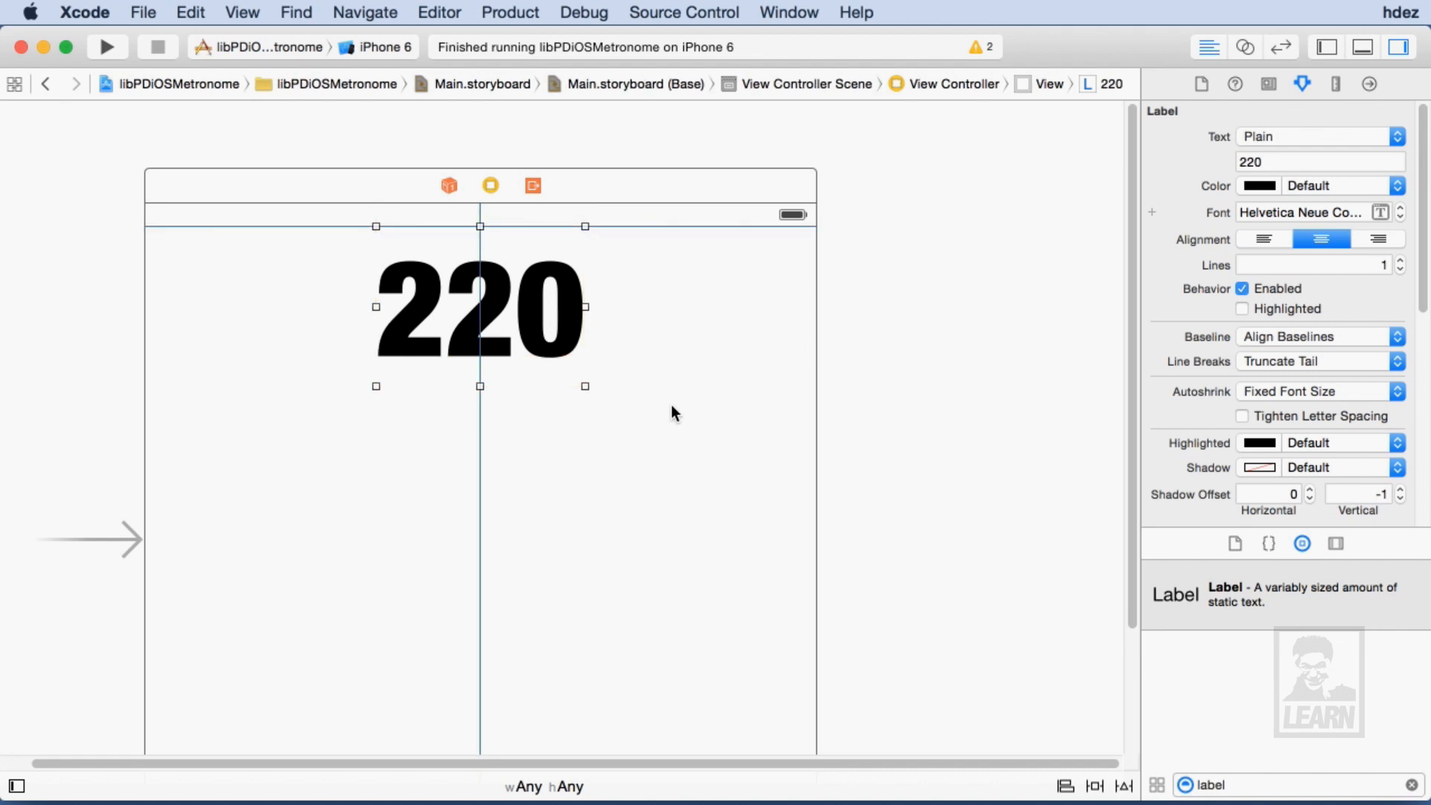
Place a full-width slider below the 220 label ranging 30 to 220, current value 30.
click(639, 547)
text(slider)
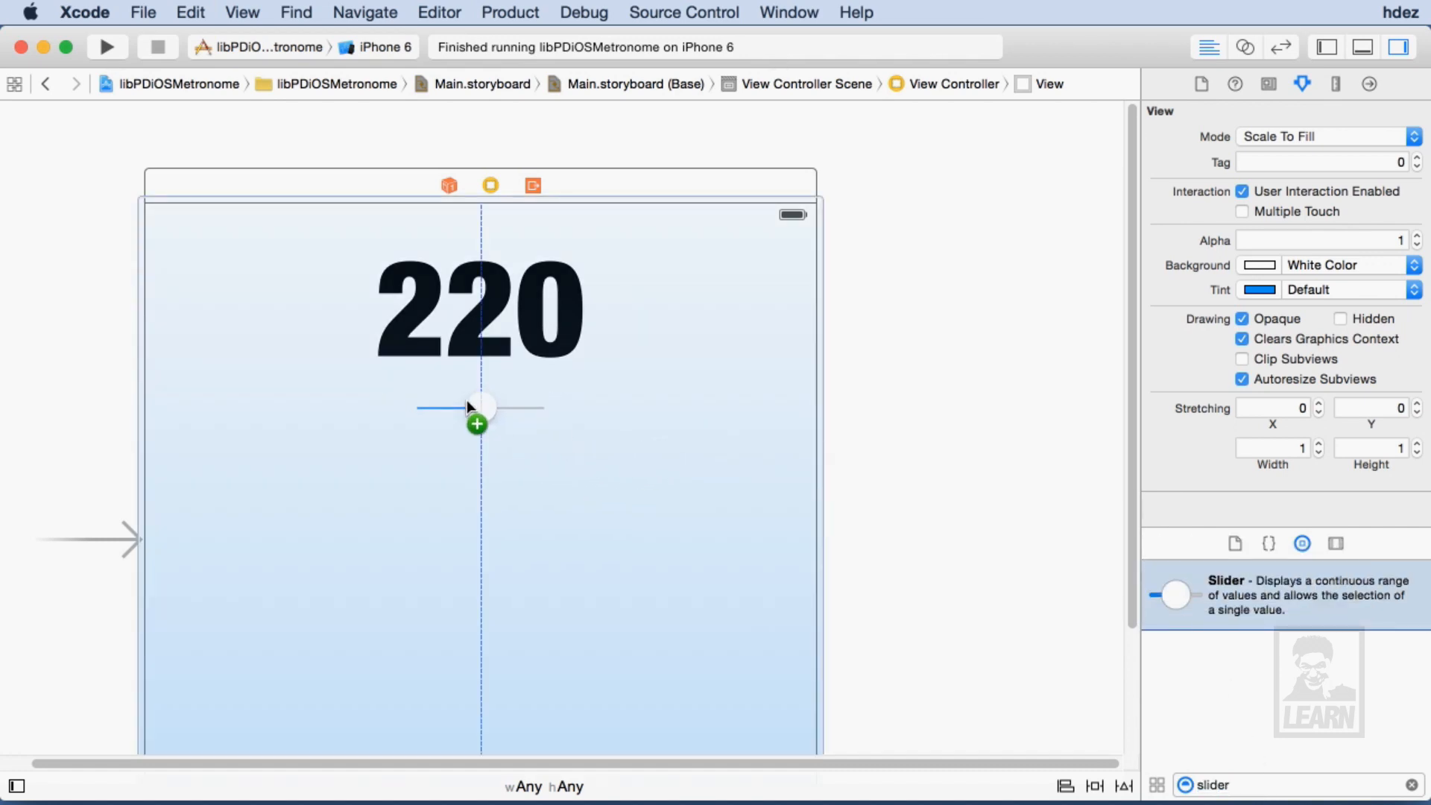
click(479, 412)
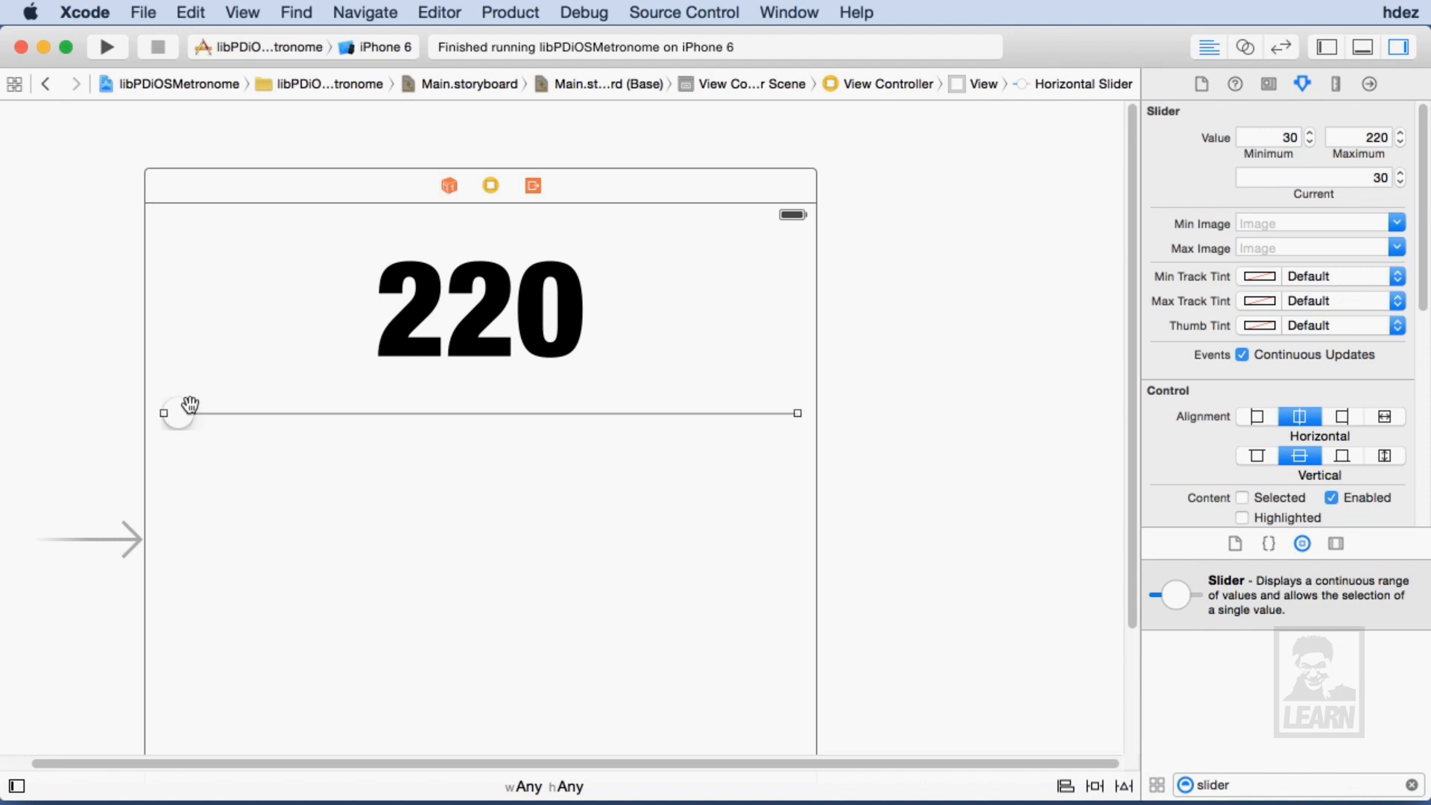
mouse_move(491, 413)
text(label)
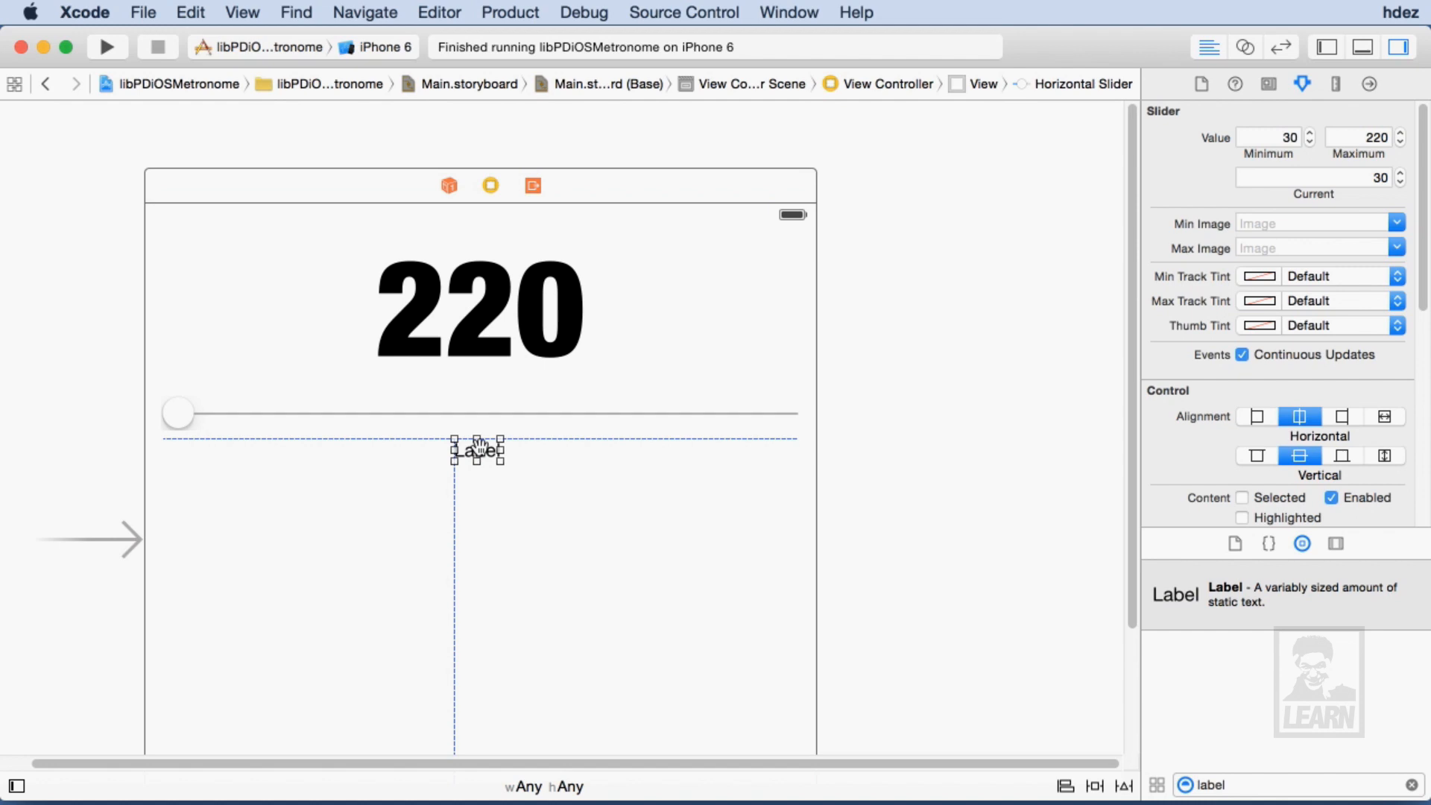
Make the new label read BPM in centred System 14 text.
click(477, 448)
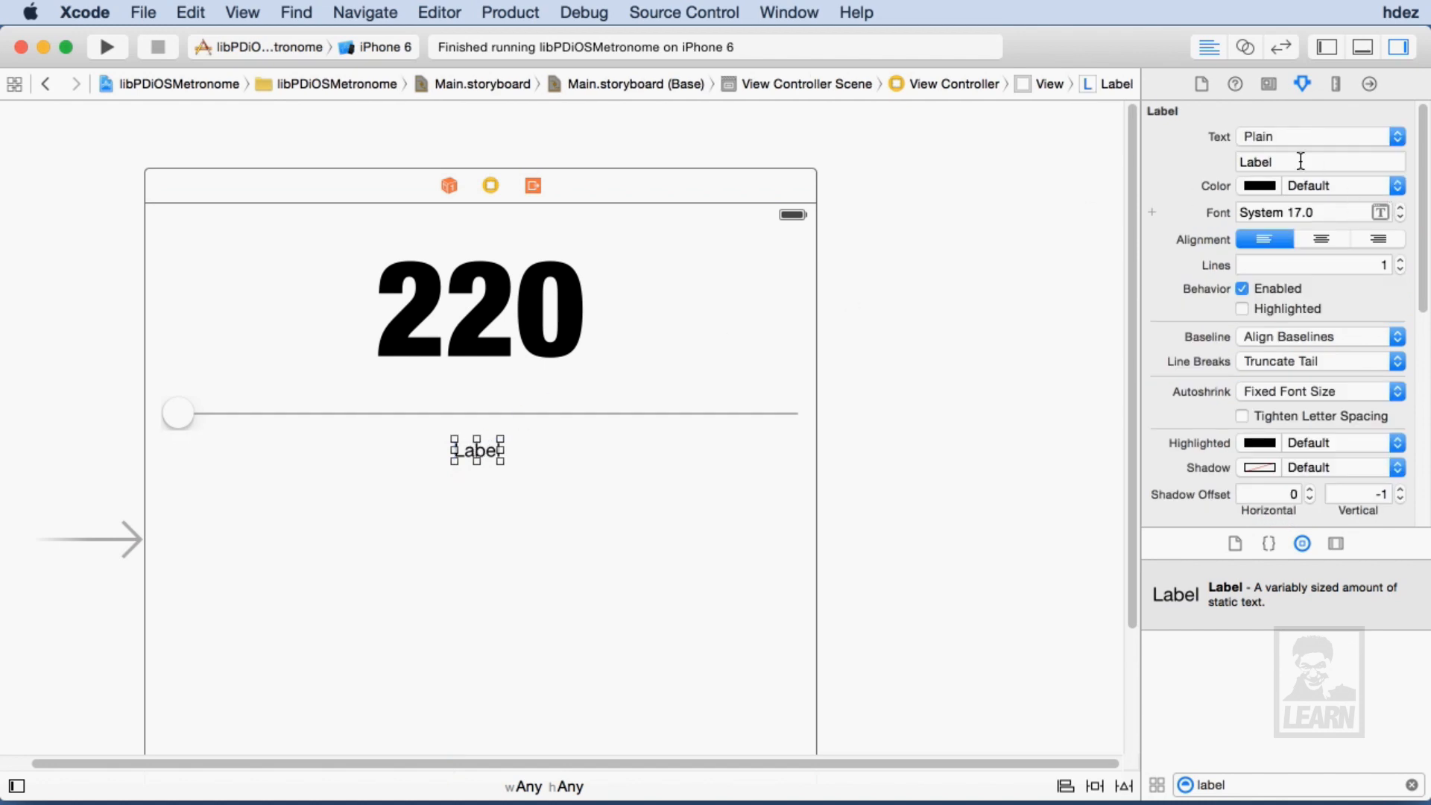
text(BPM)
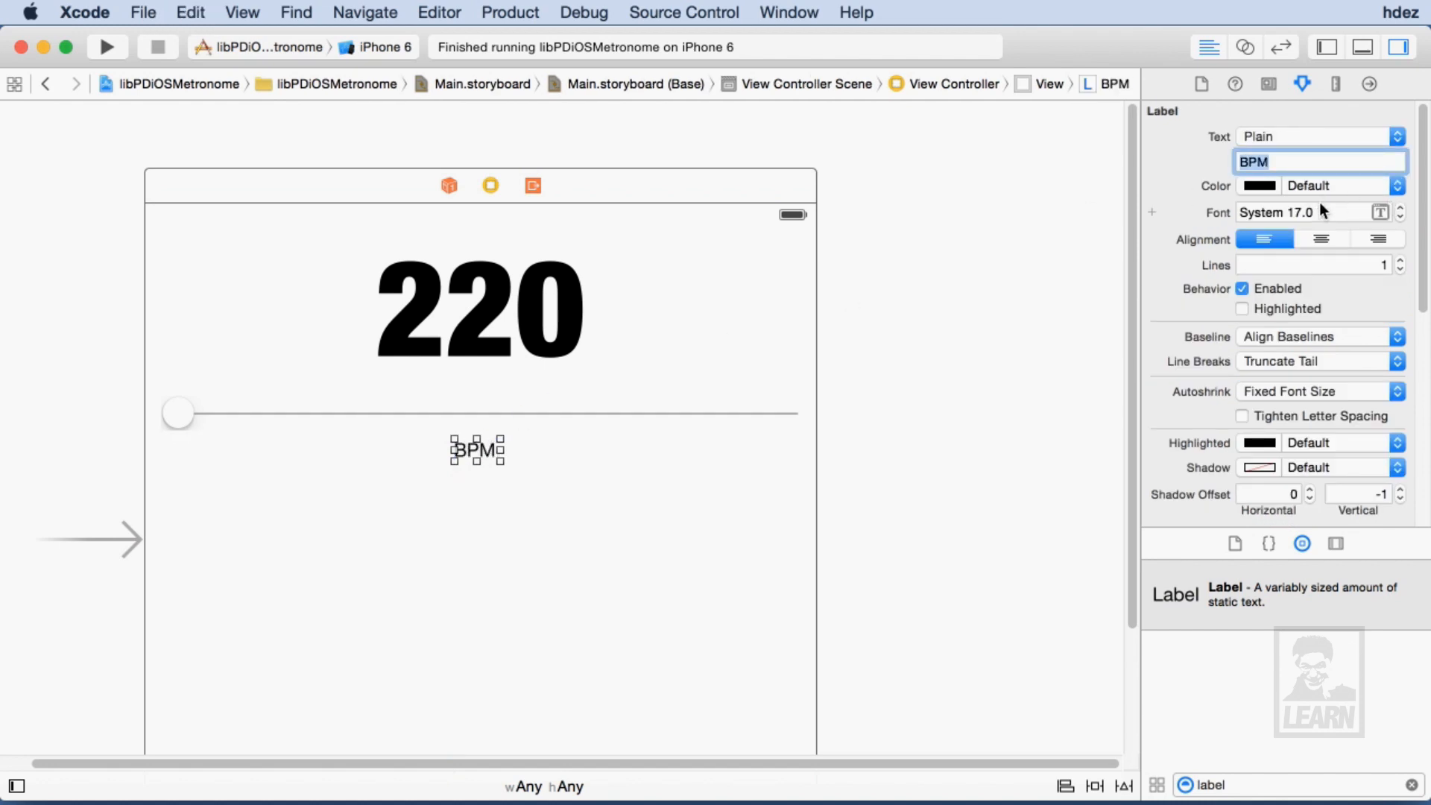
click(1399, 216)
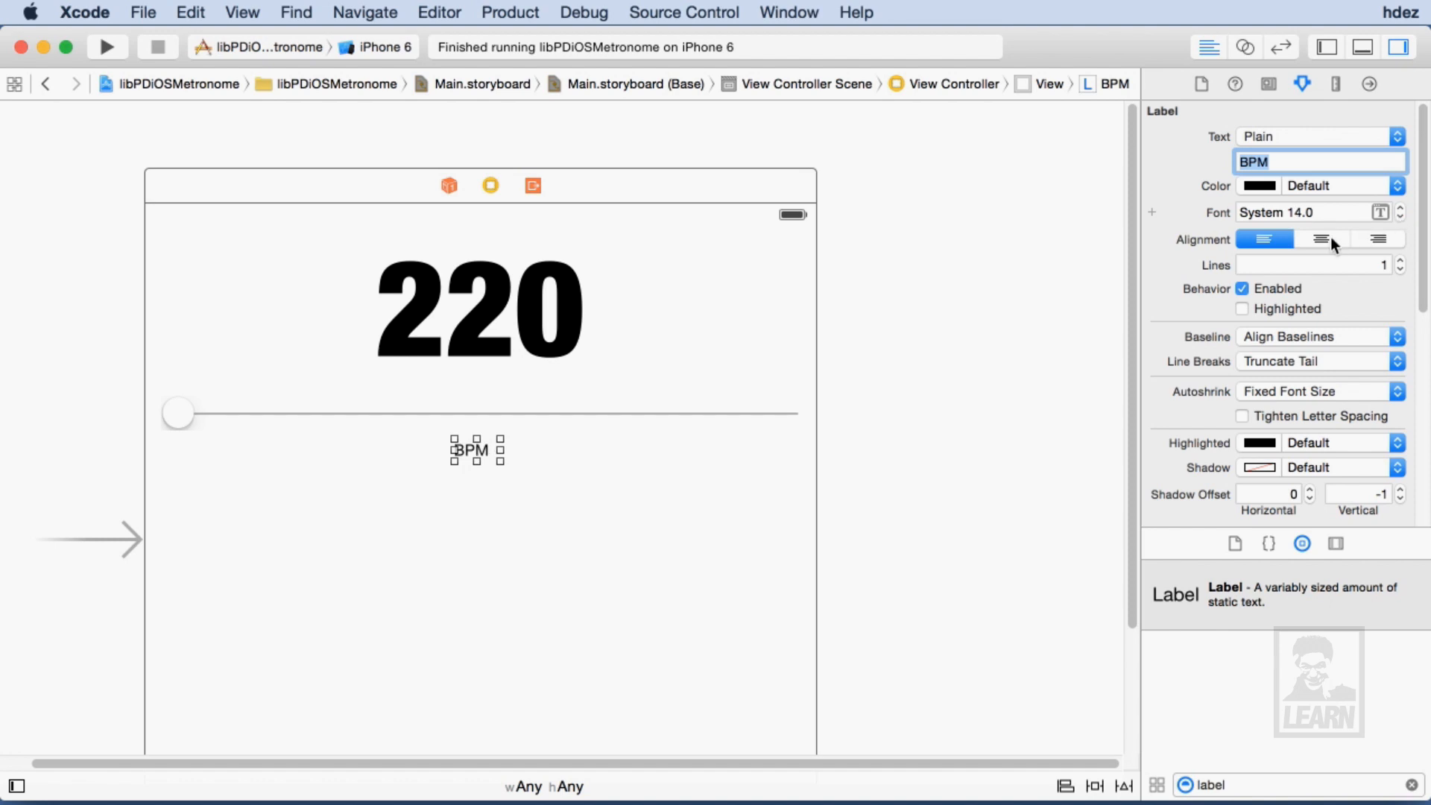
click(667, 545)
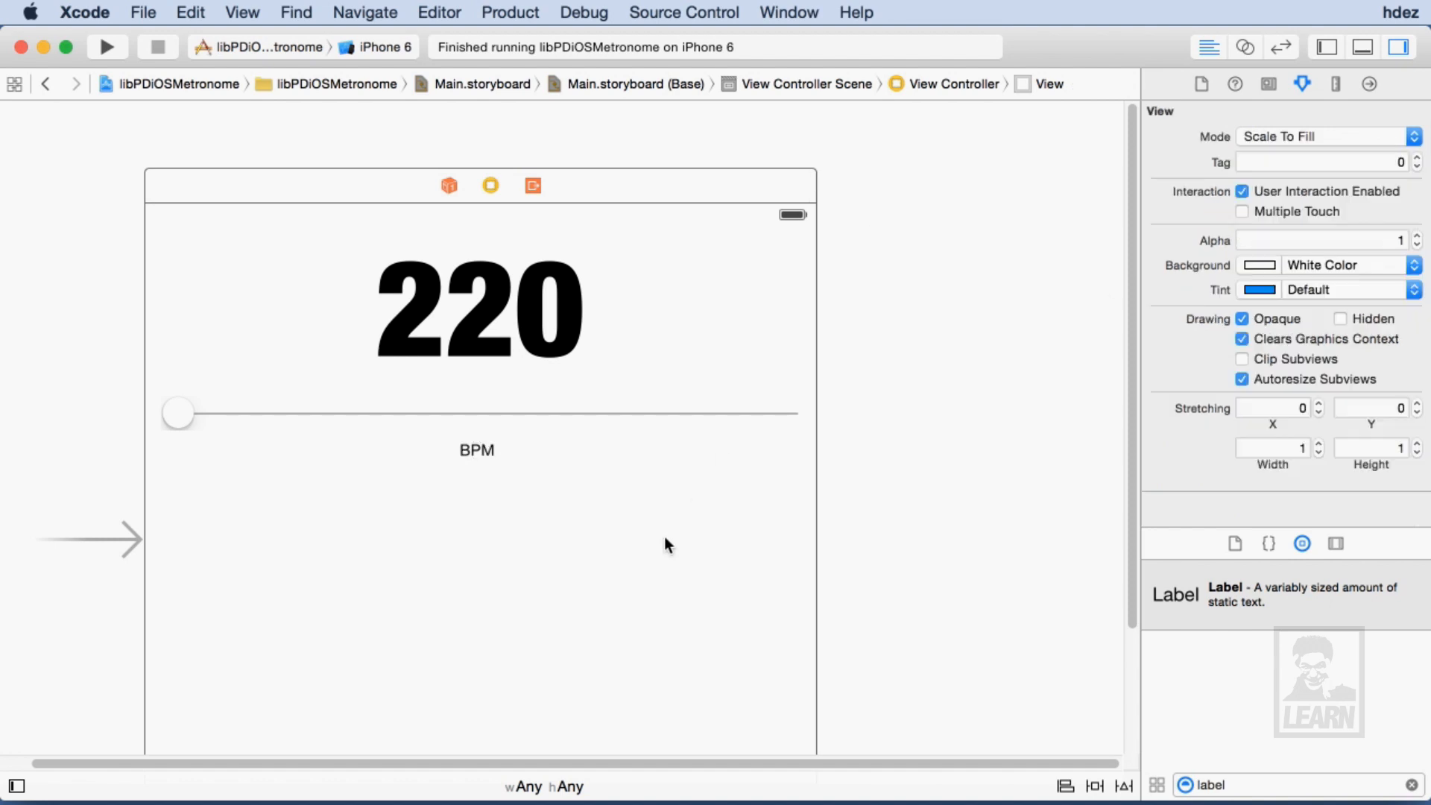
Snap the BPM label to the view's horizontal centre guide below the slider.
click(438, 12)
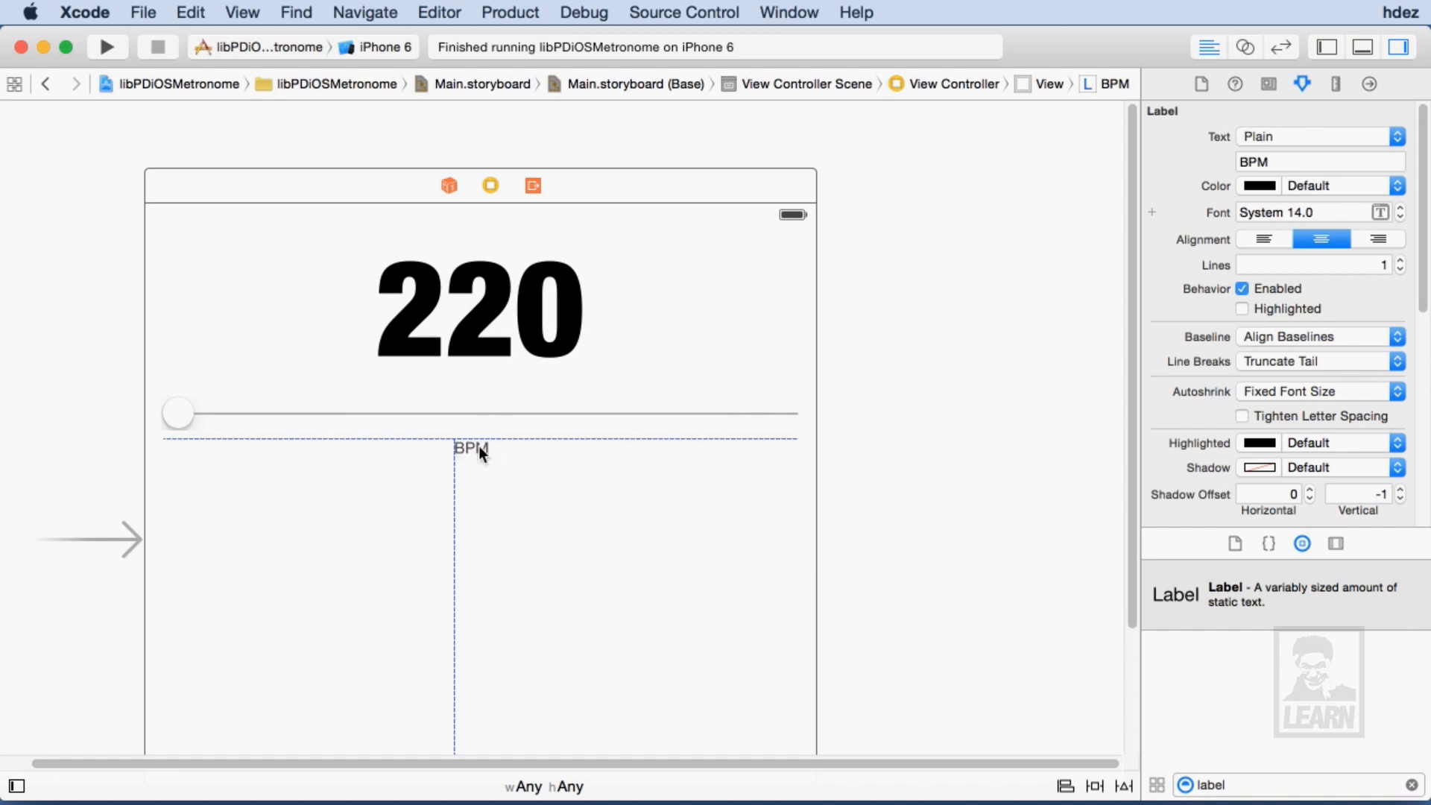
click(479, 449)
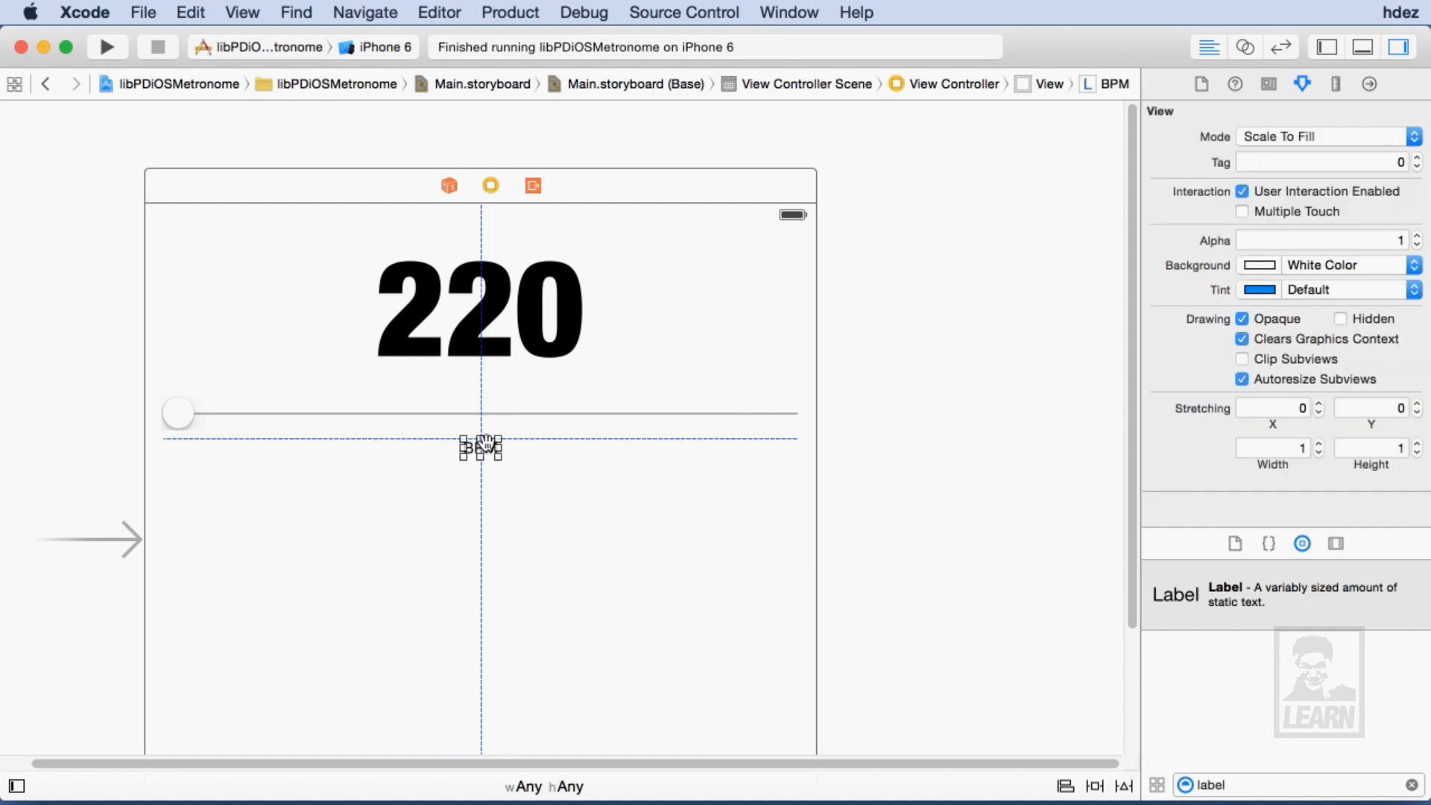
click(479, 447)
text(segme)
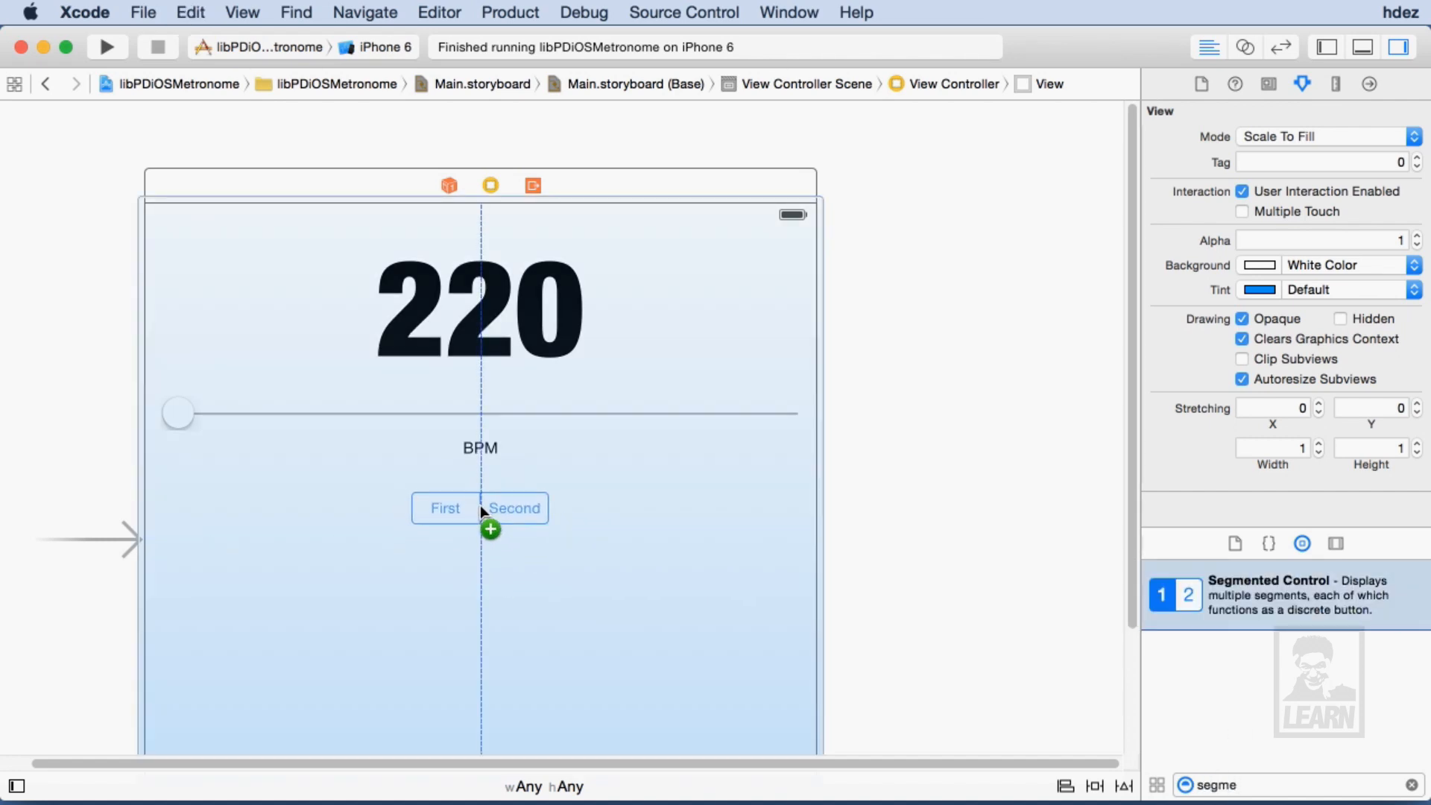
Give the full-width segmented control eight segments titled 1 through 8.
click(490, 508)
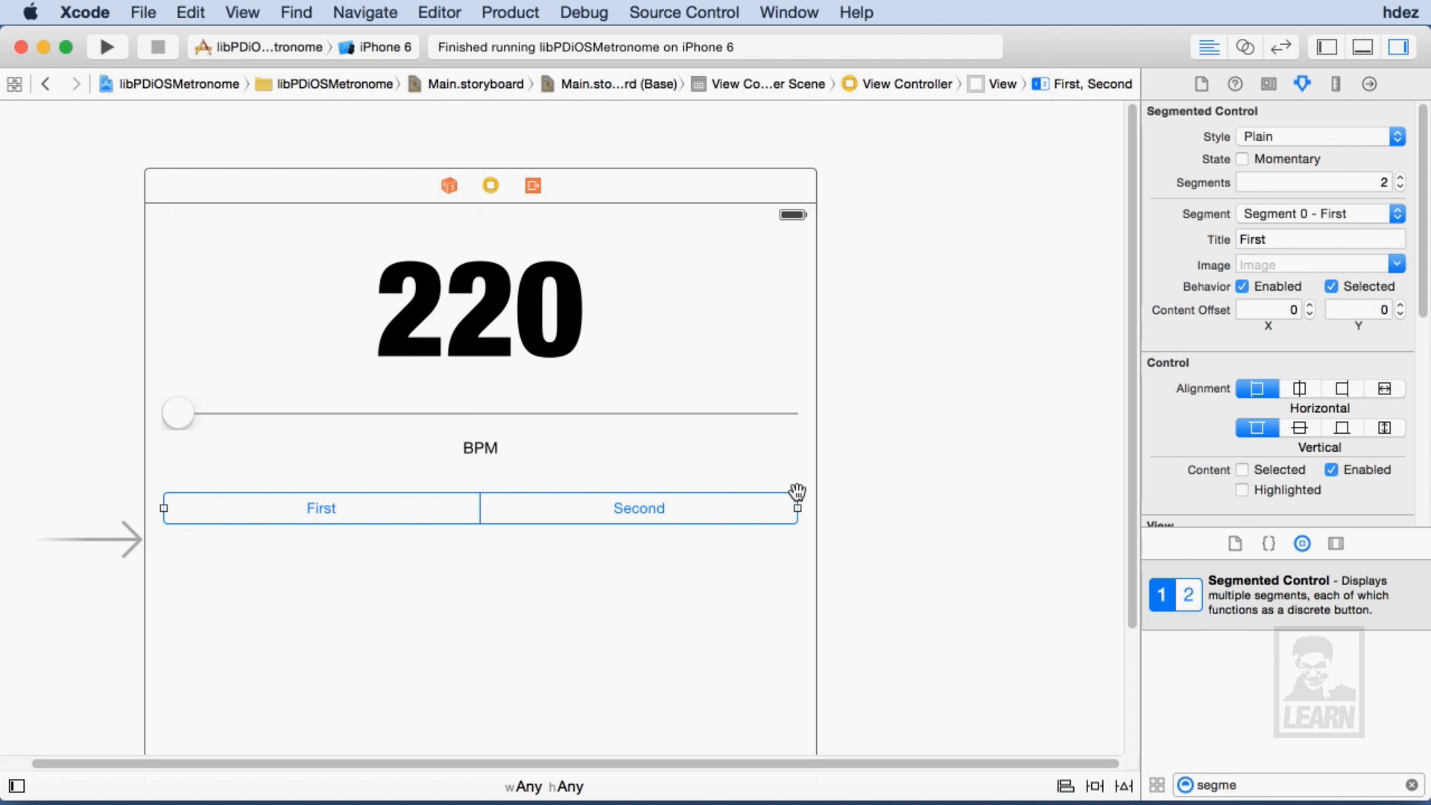
mouse_move(1368, 176)
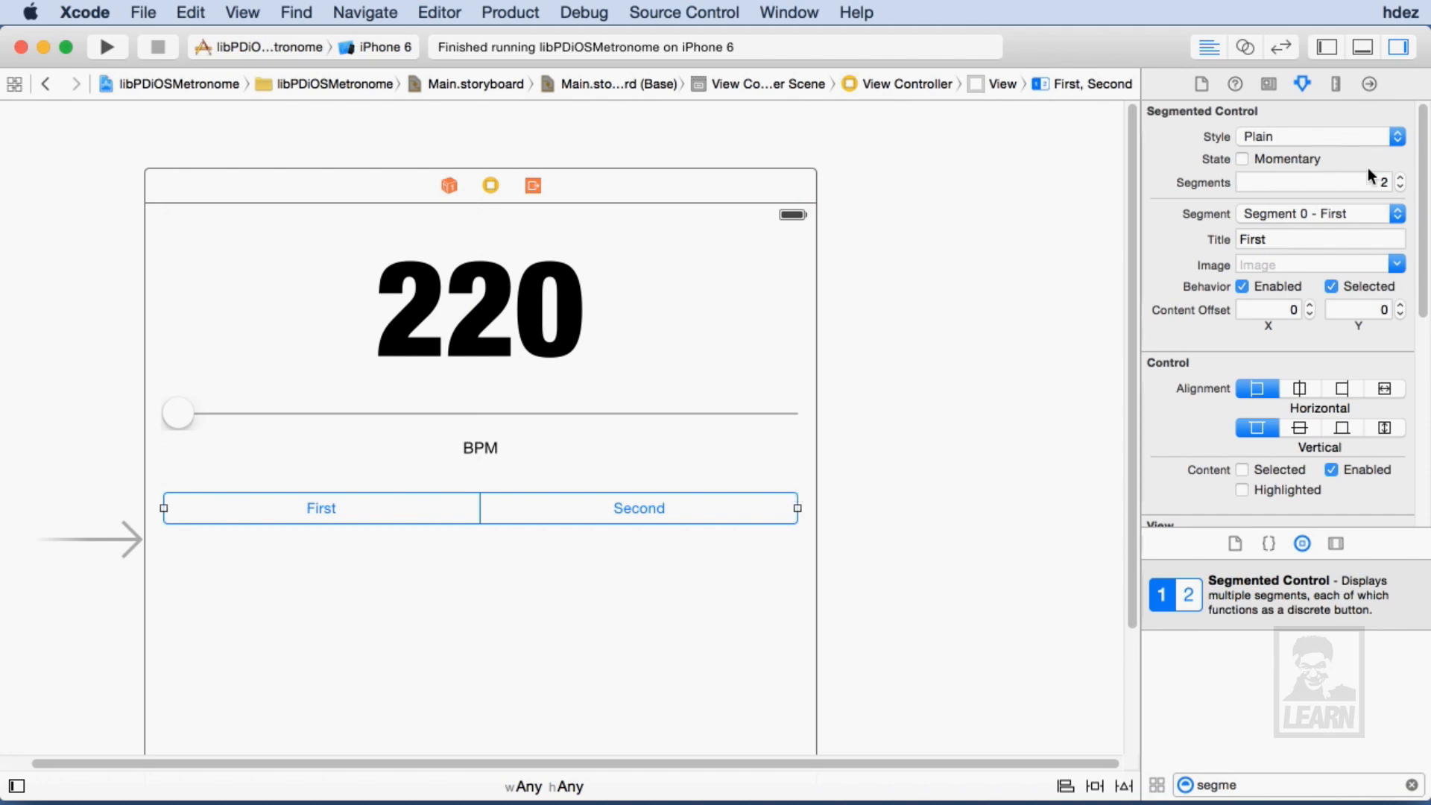
click(1398, 178)
text(label)
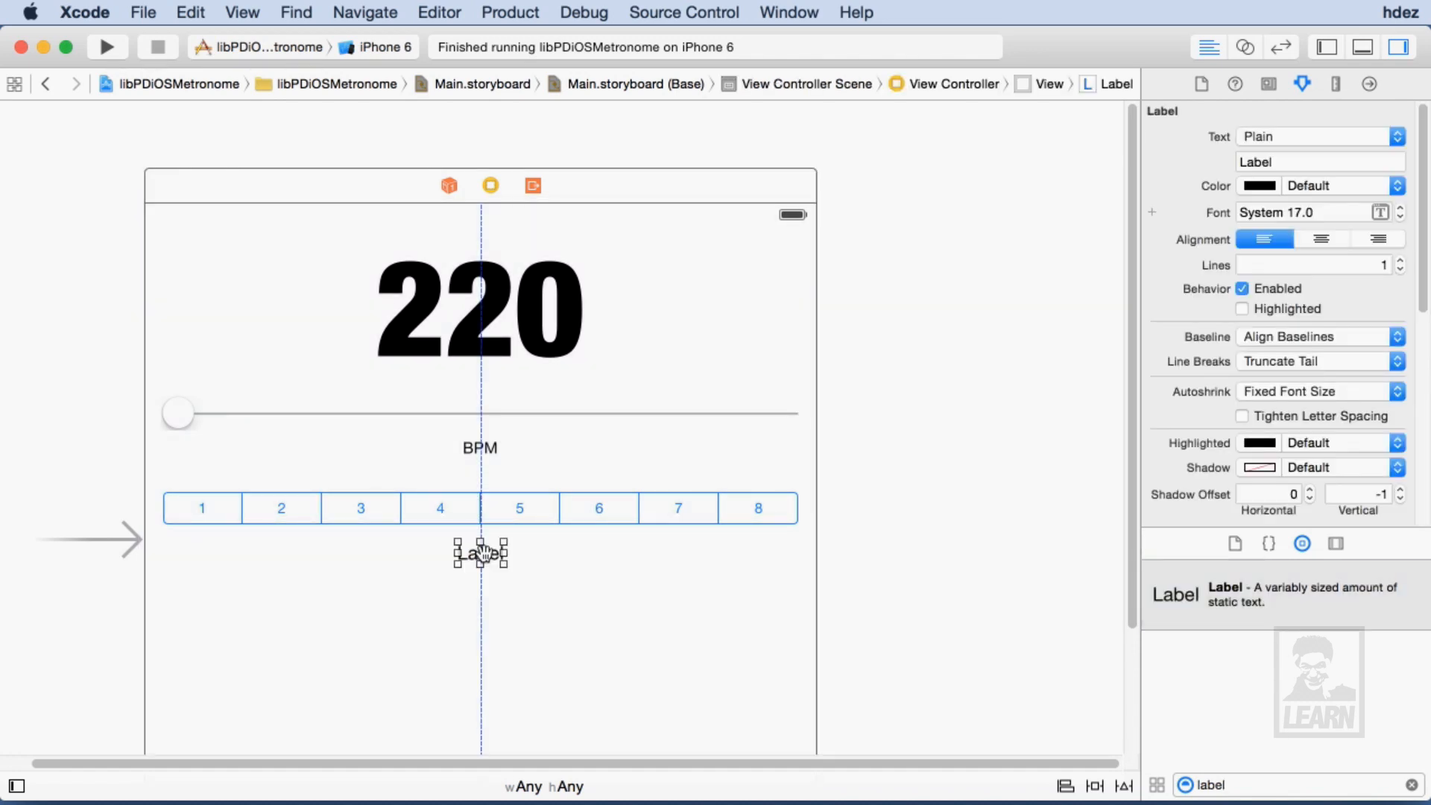
Make the label read Subdivisions in centred System 14 text and centre it horizontally.
text(Subdivisions)
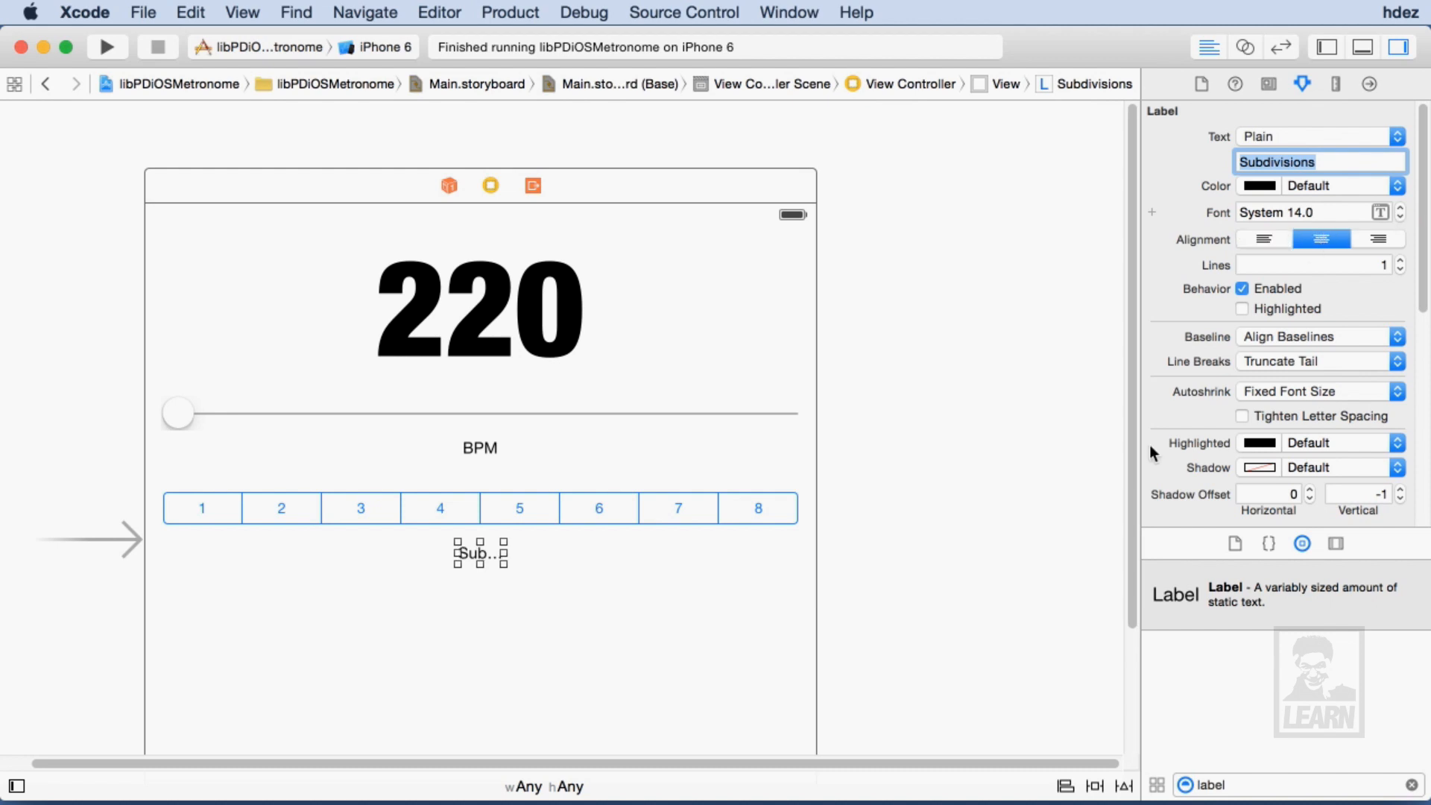
click(439, 12)
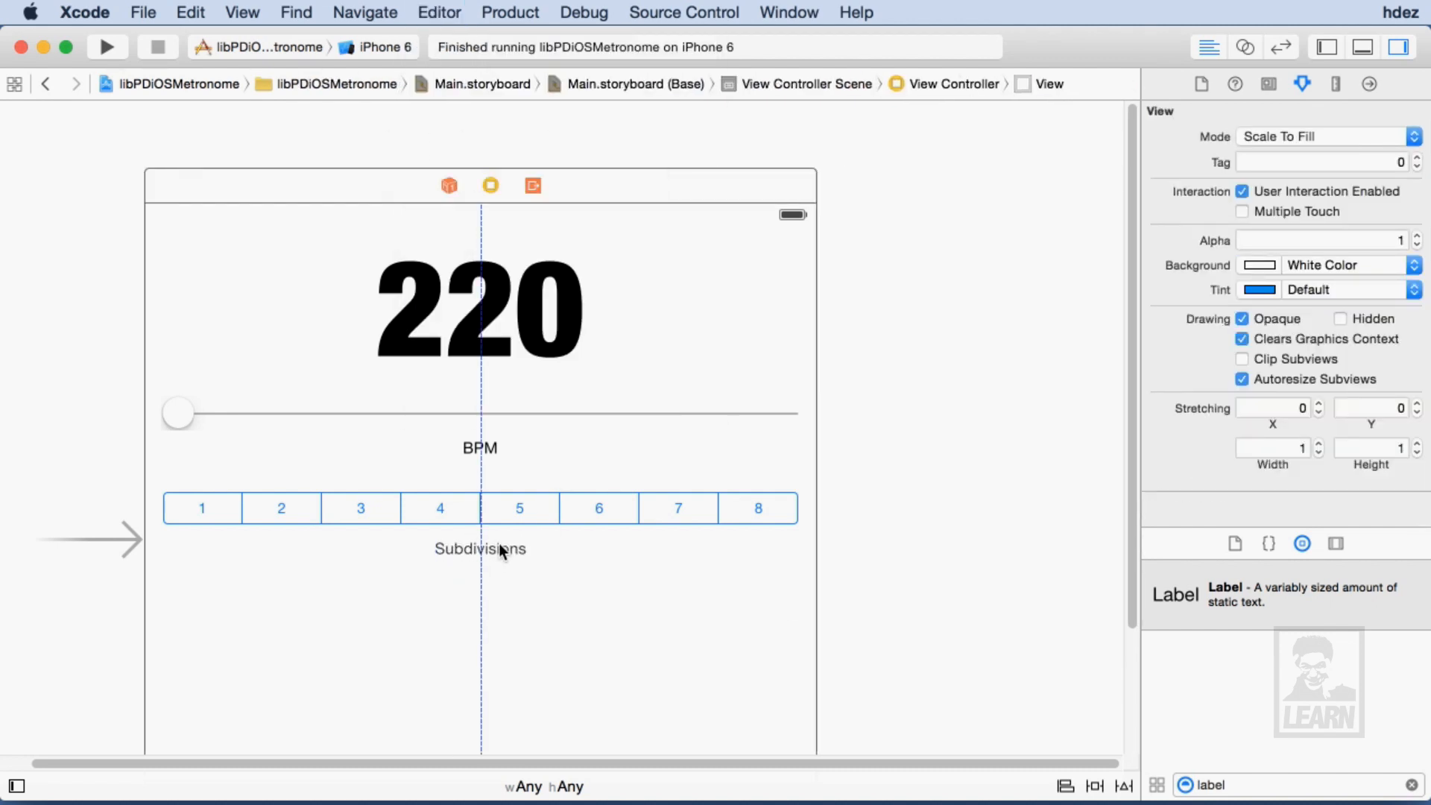
click(479, 548)
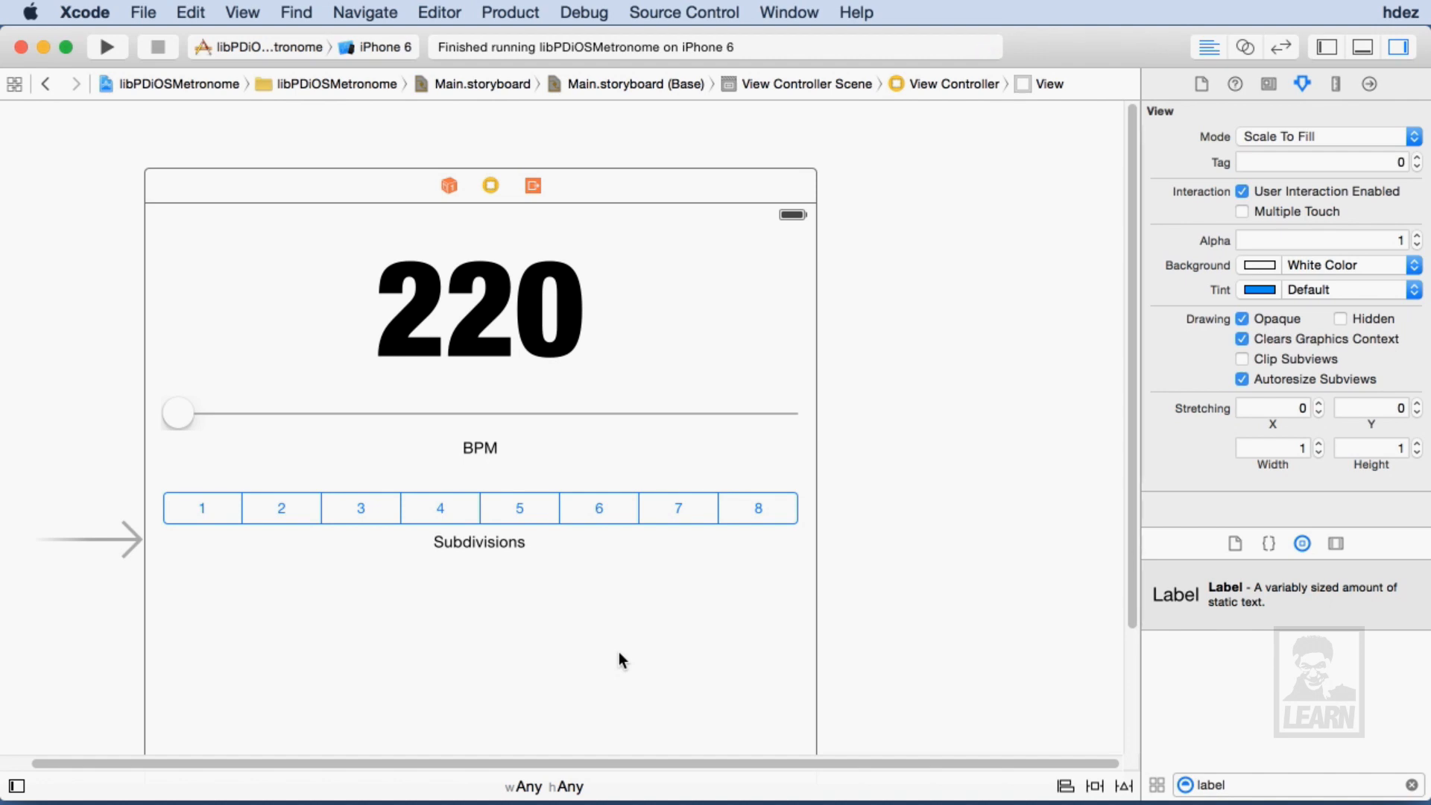
Preview Main.storyboard in the Assistant editor at 4-inch and 5.5-inch iPhone sizes.
click(1400, 46)
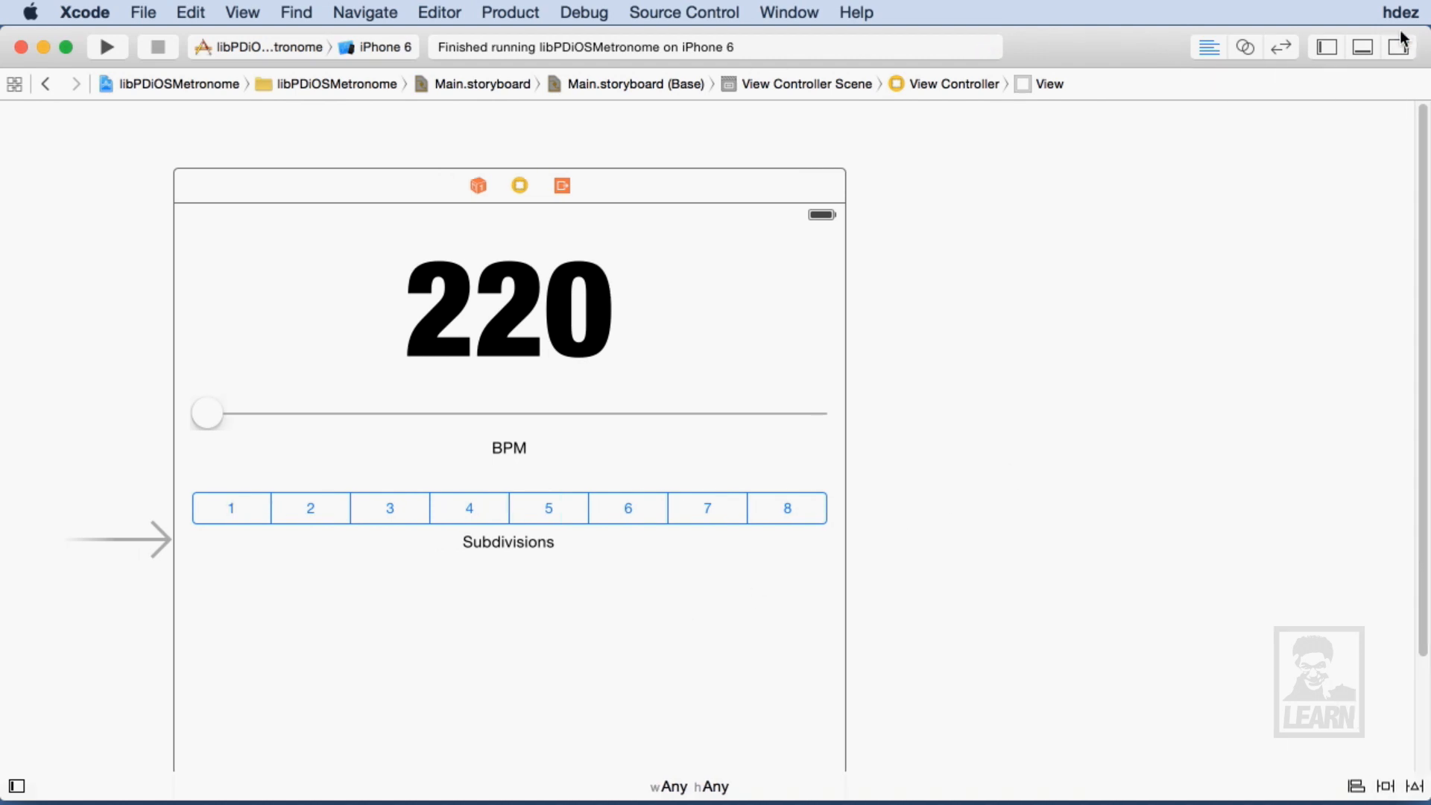
click(1243, 46)
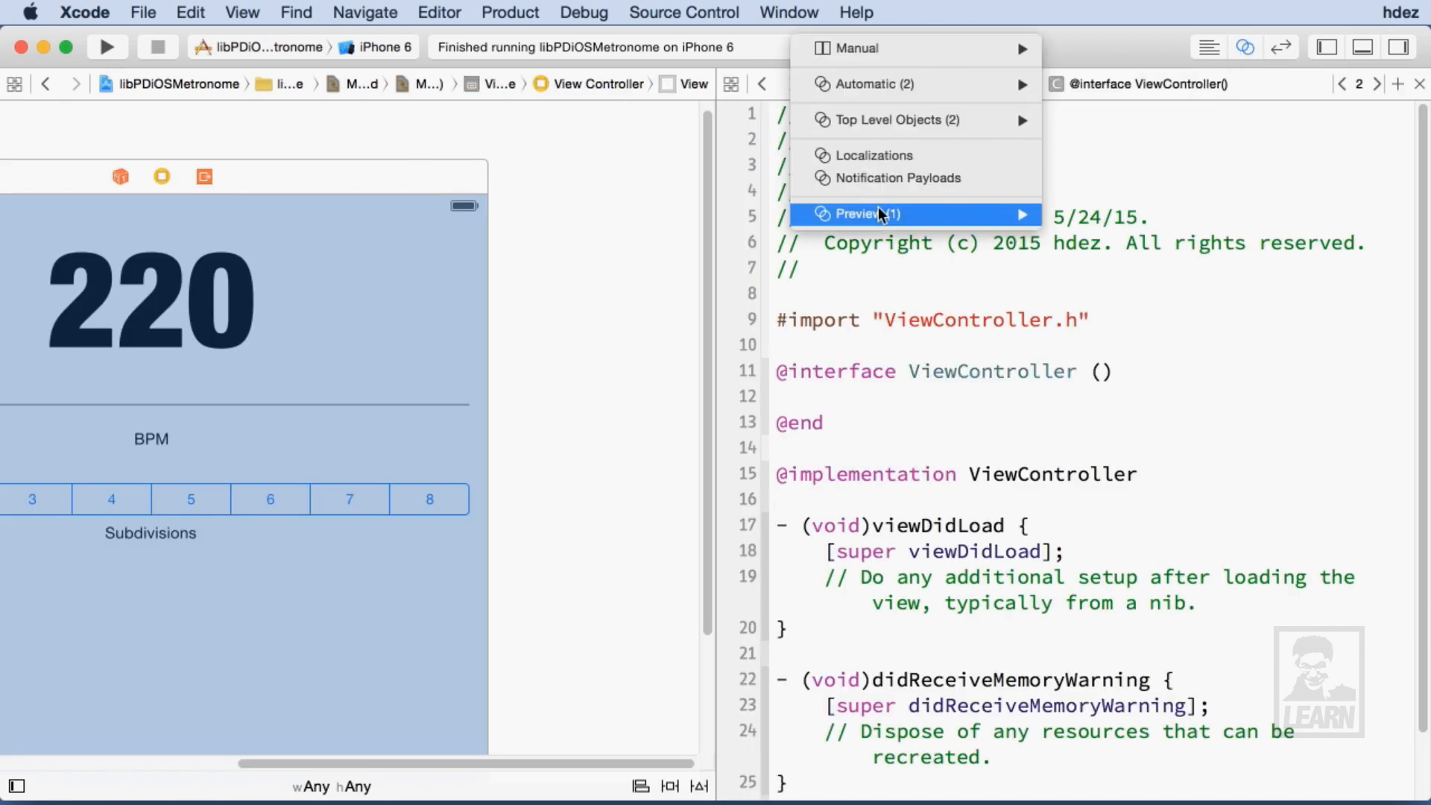
click(861, 213)
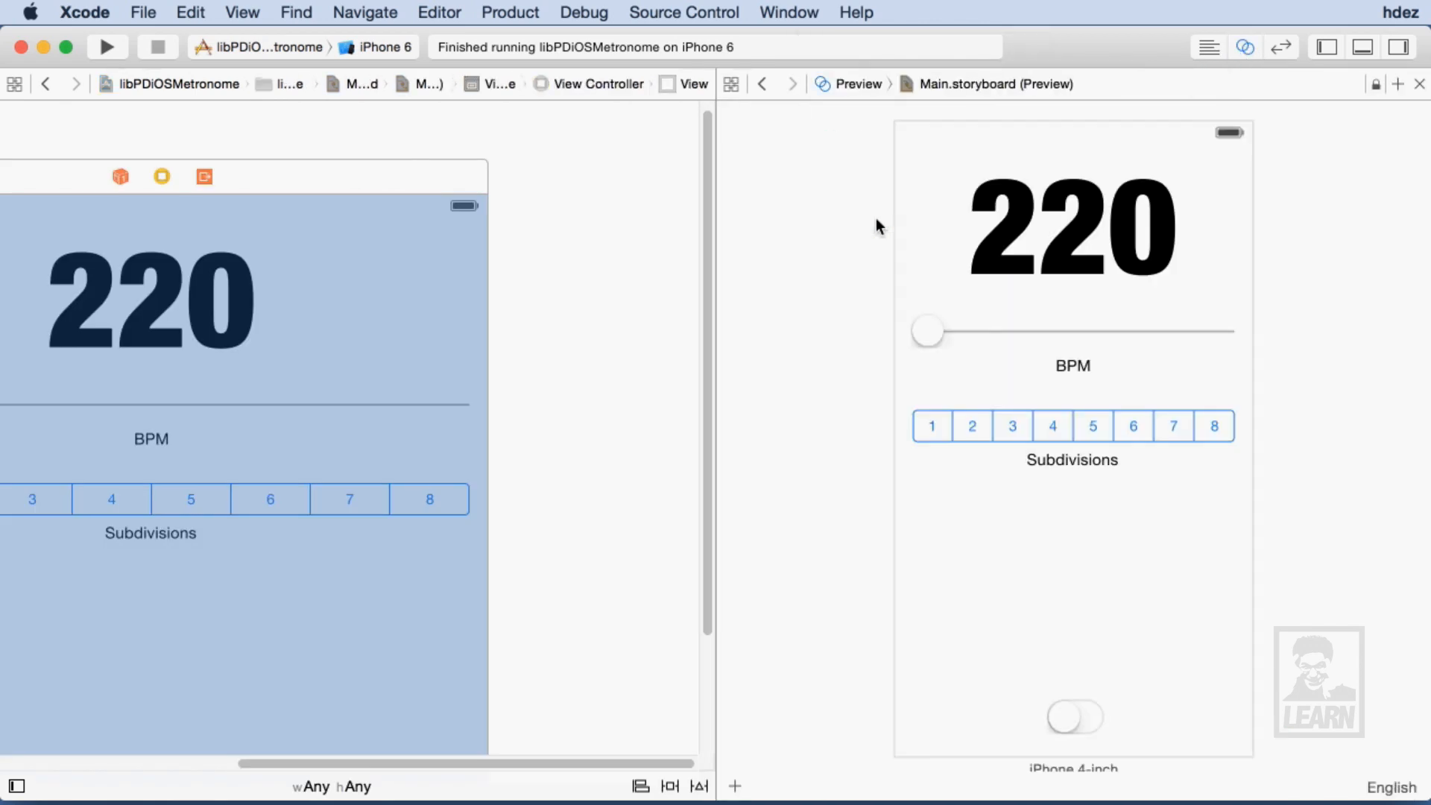
mouse_move(766, 741)
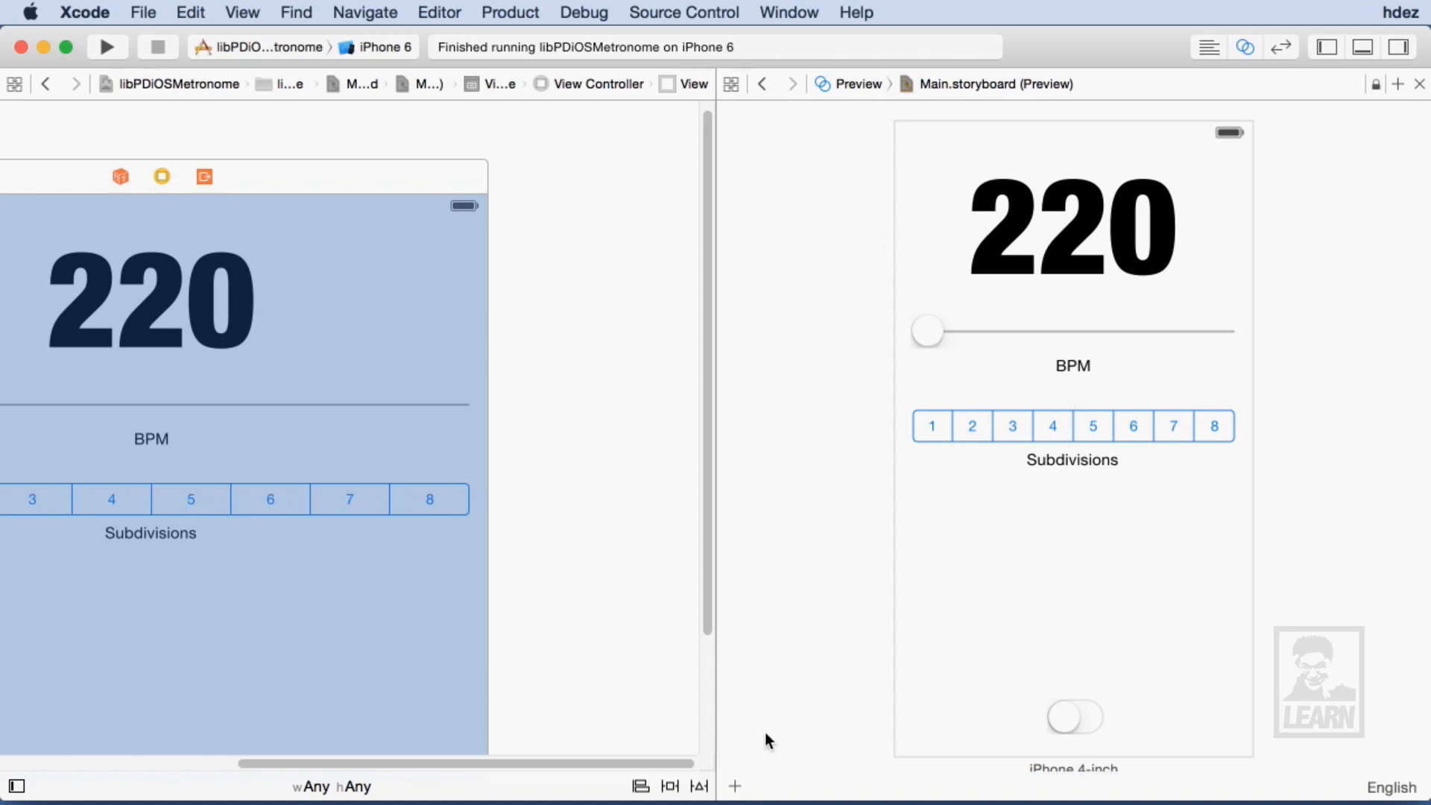
mouse_move(744, 785)
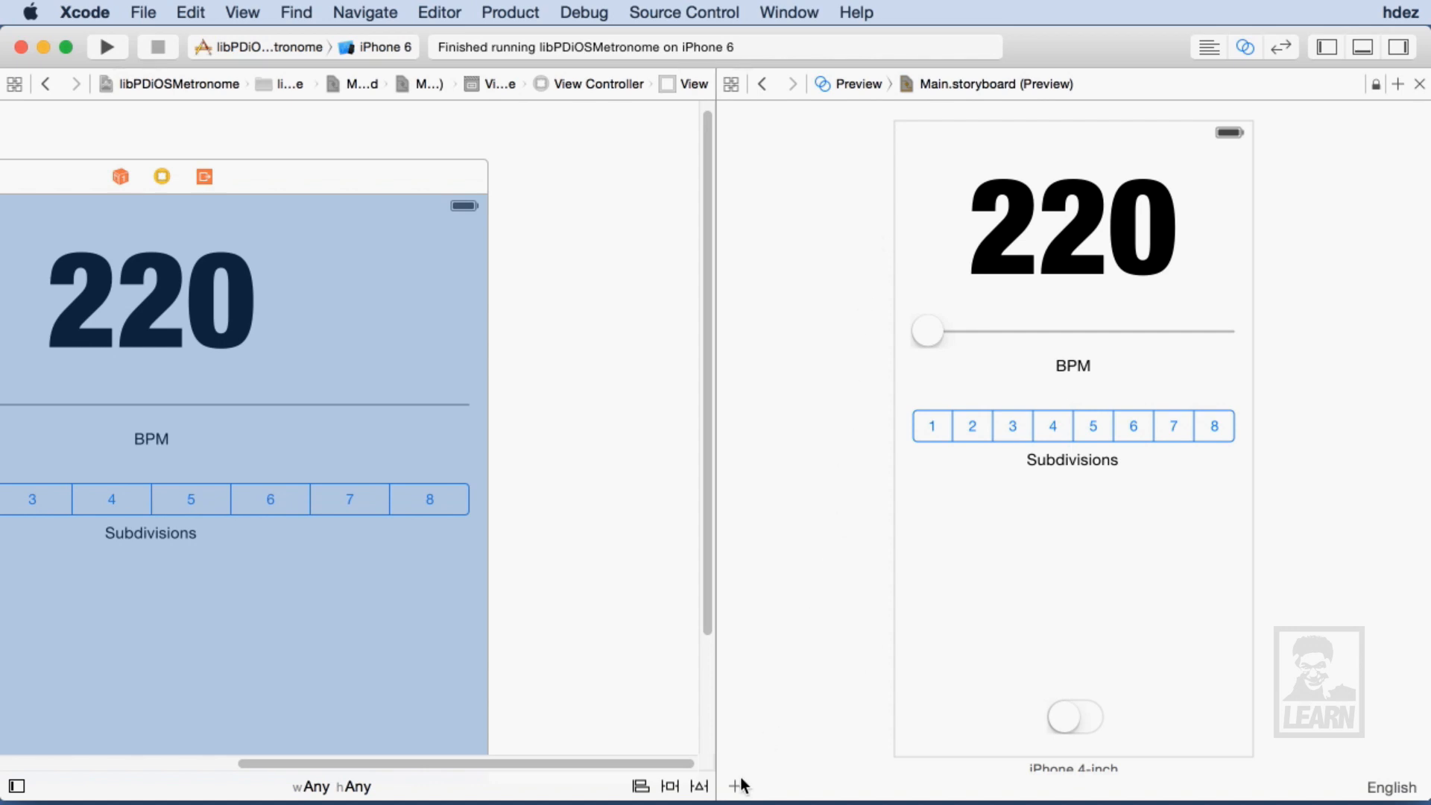
click(735, 785)
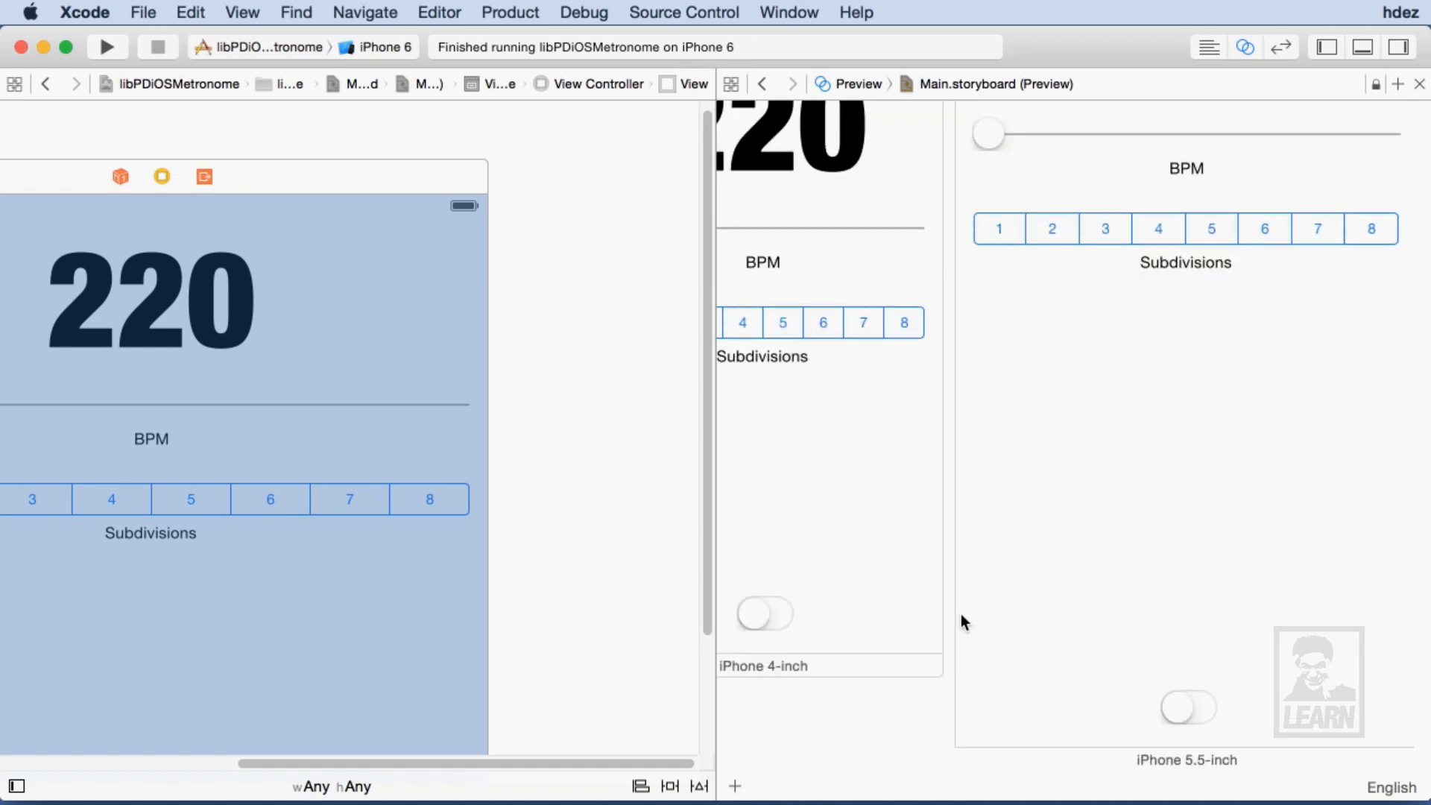
Switch the Assistant editor back to Automatic to show ViewController.m beside the storyboard.
click(848, 83)
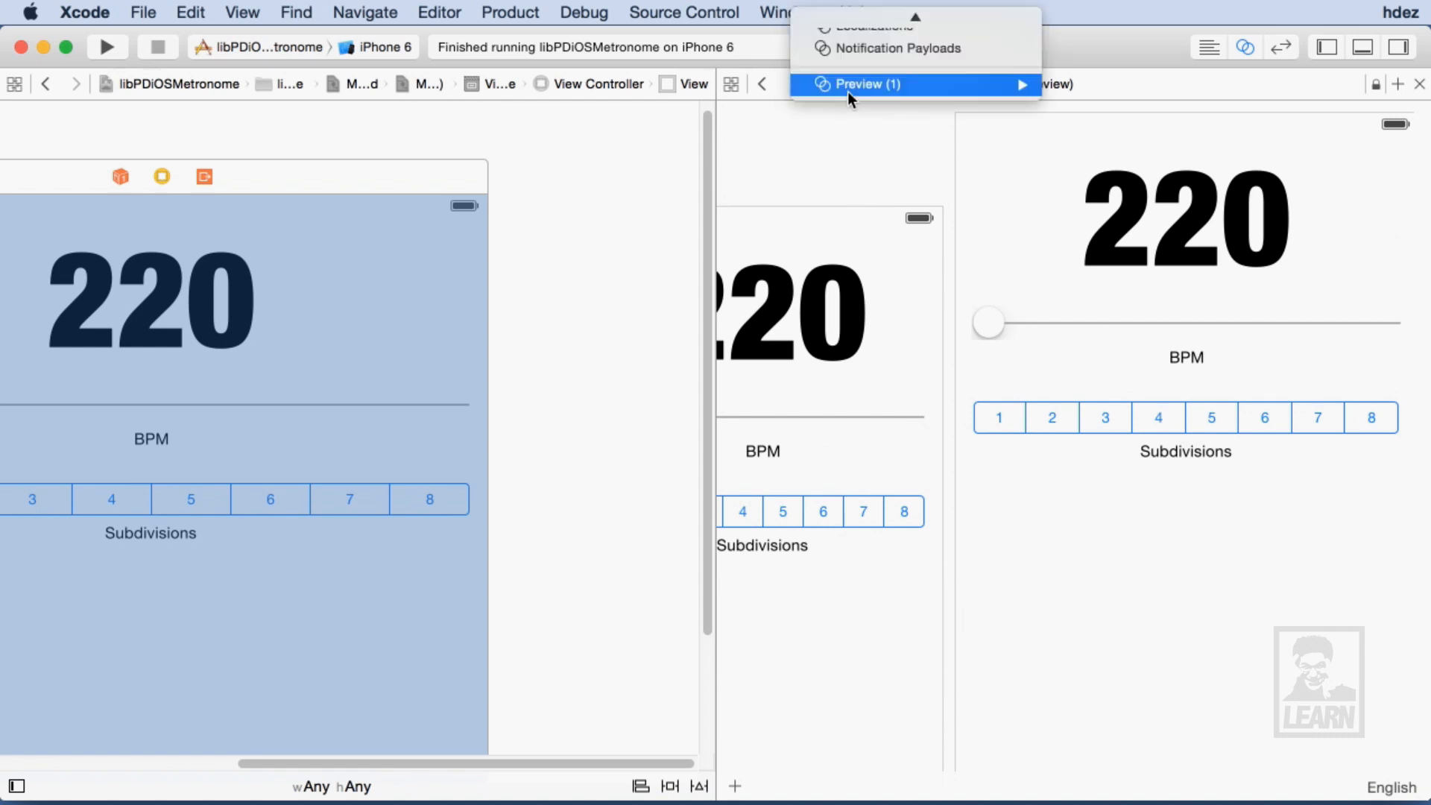
click(854, 84)
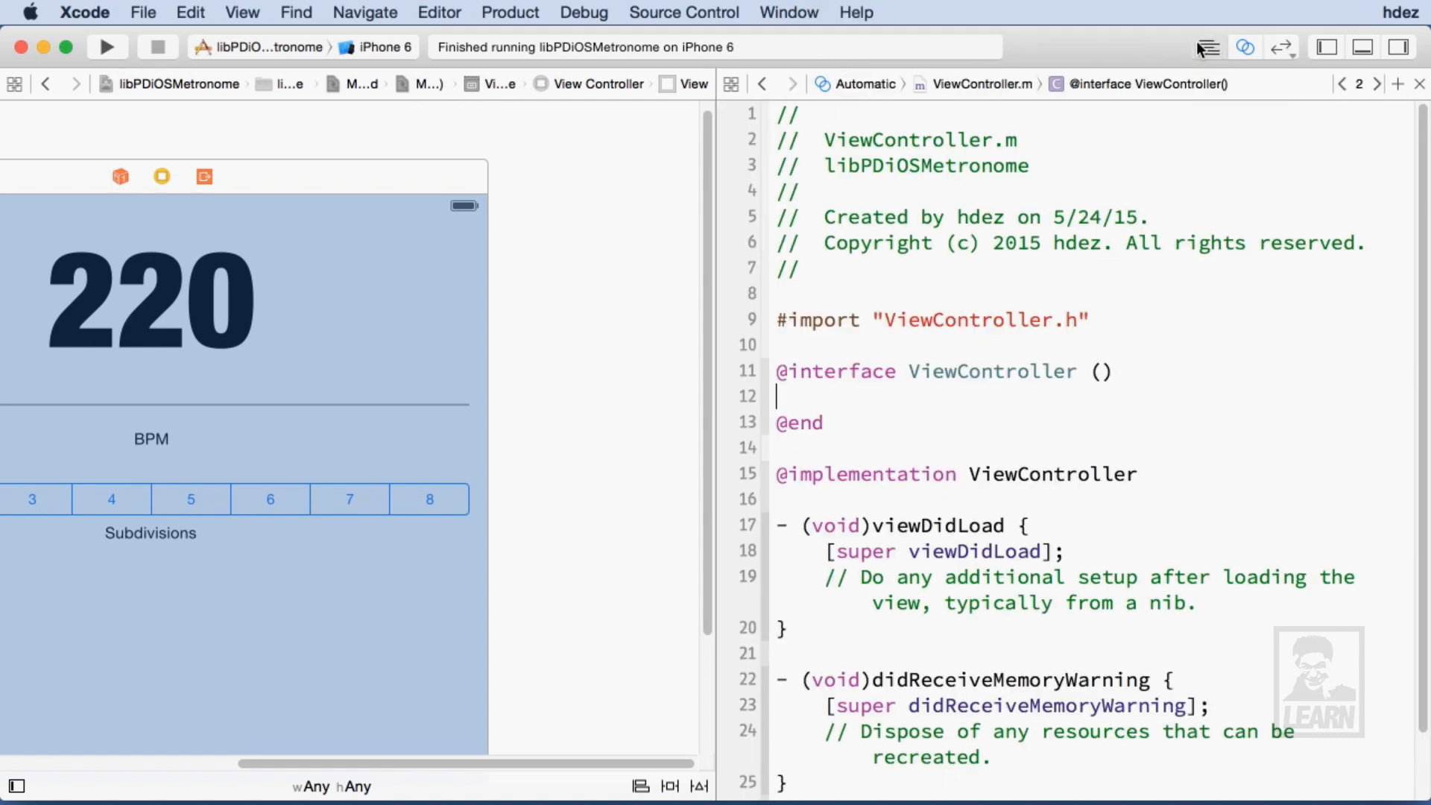
Return to the Standard editor and build and run the app on the iPhone 6 simulator.
click(1207, 46)
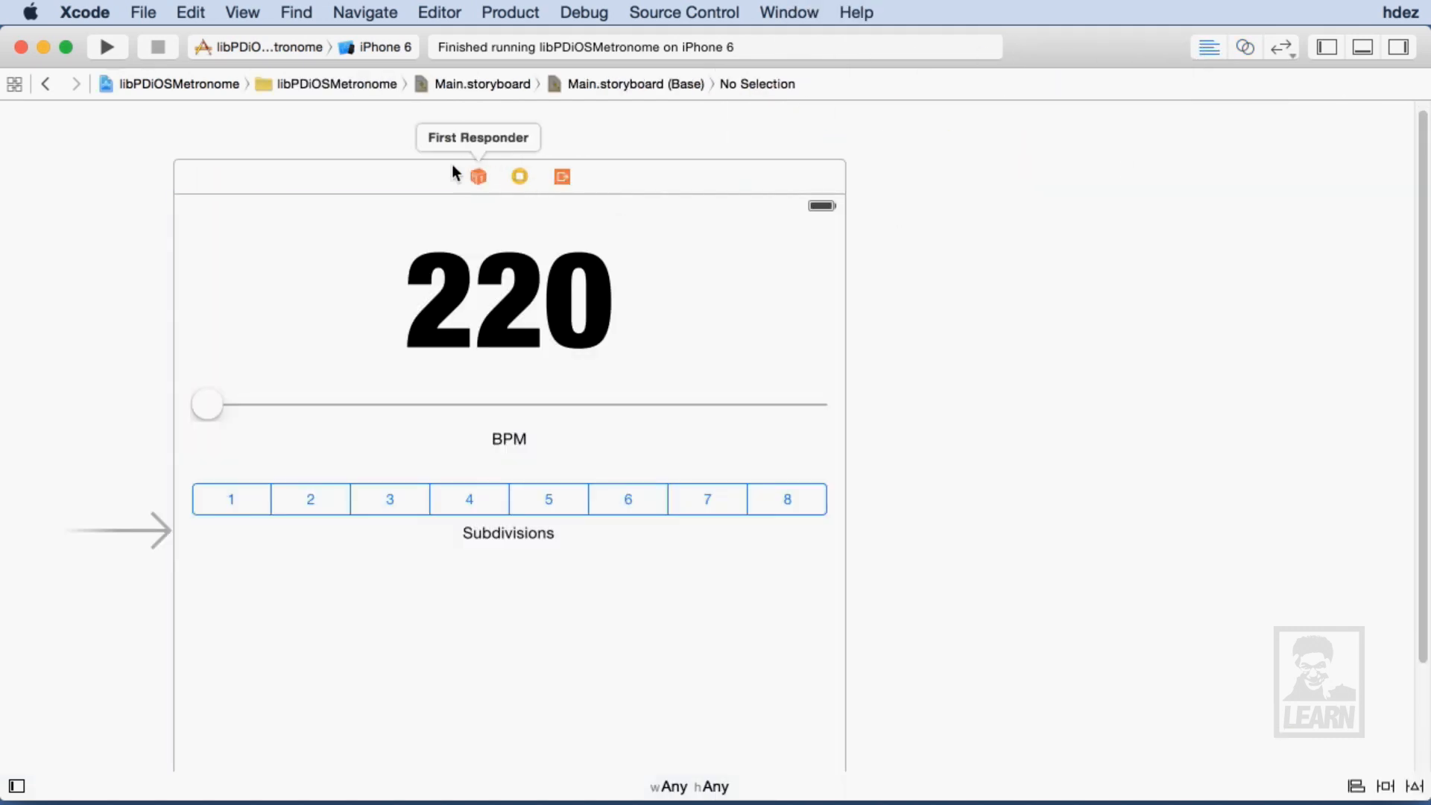
click(107, 47)
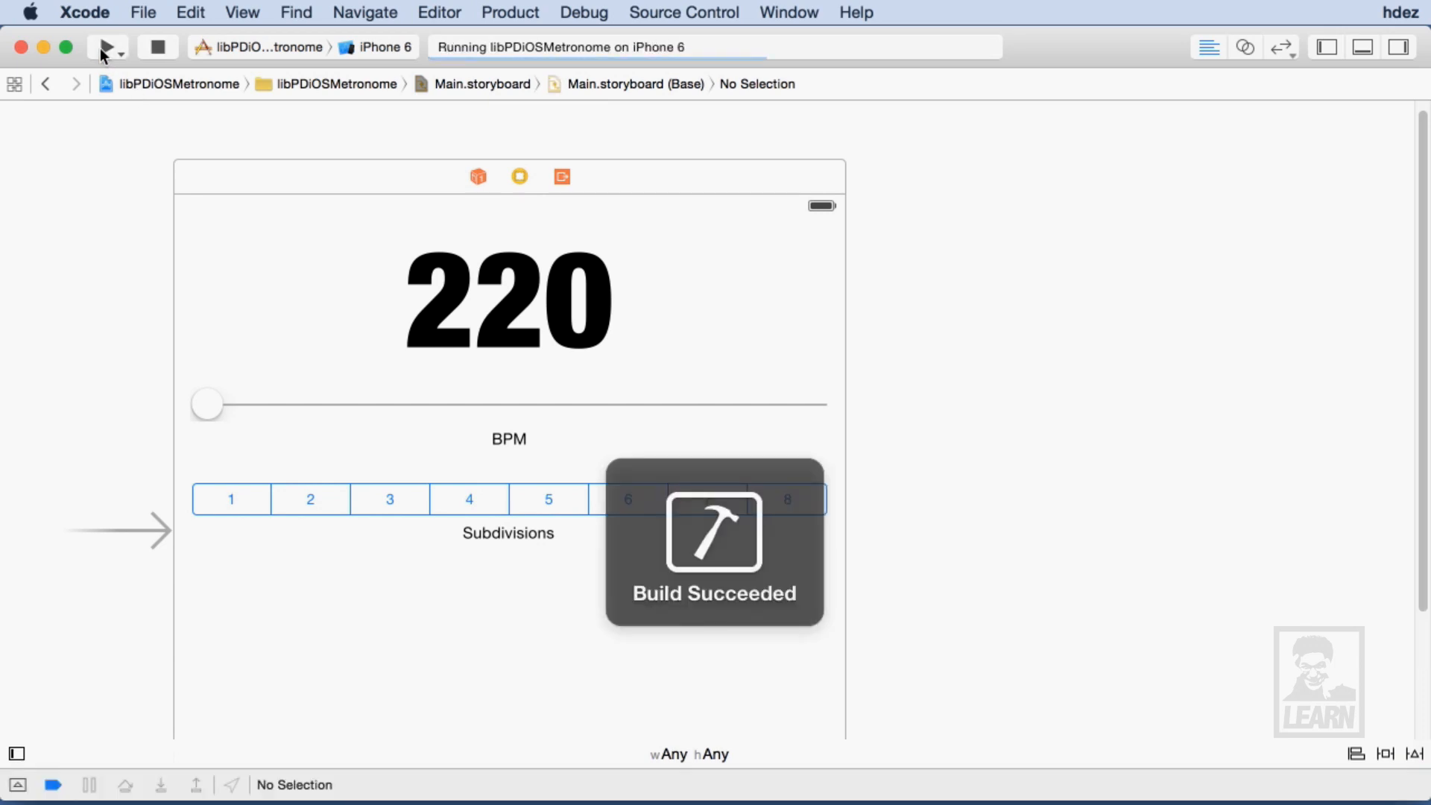